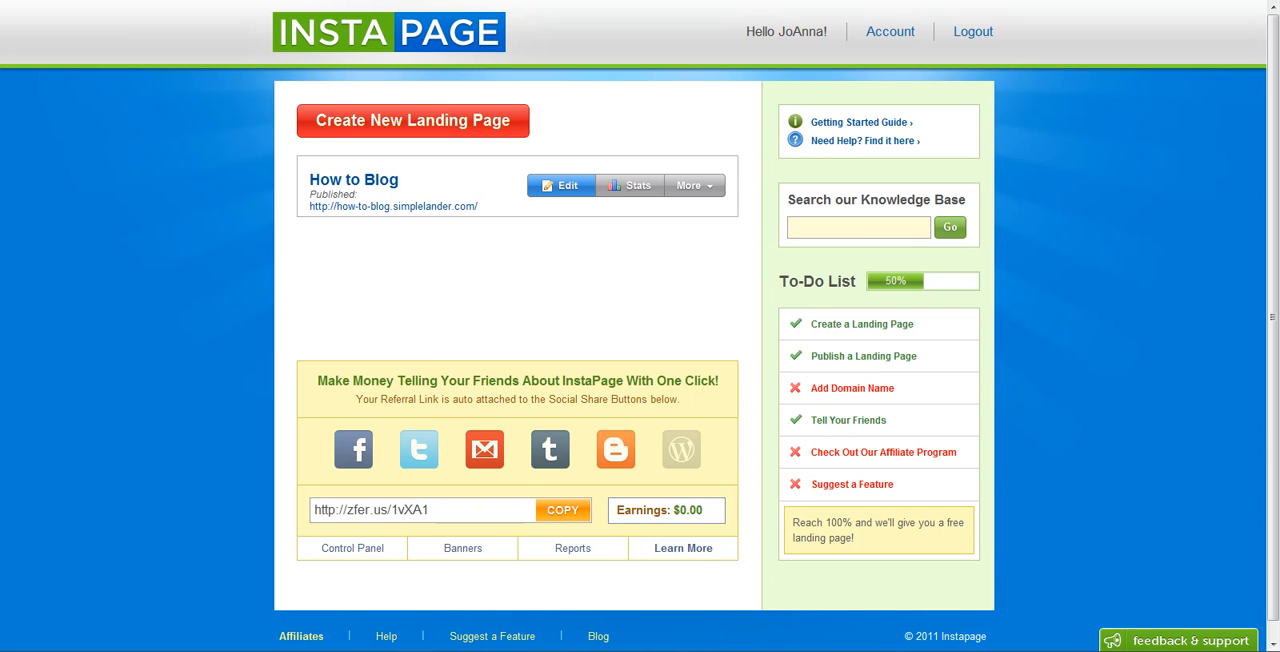
{"action": "mouse_move", "coordinate": [242, 85]}
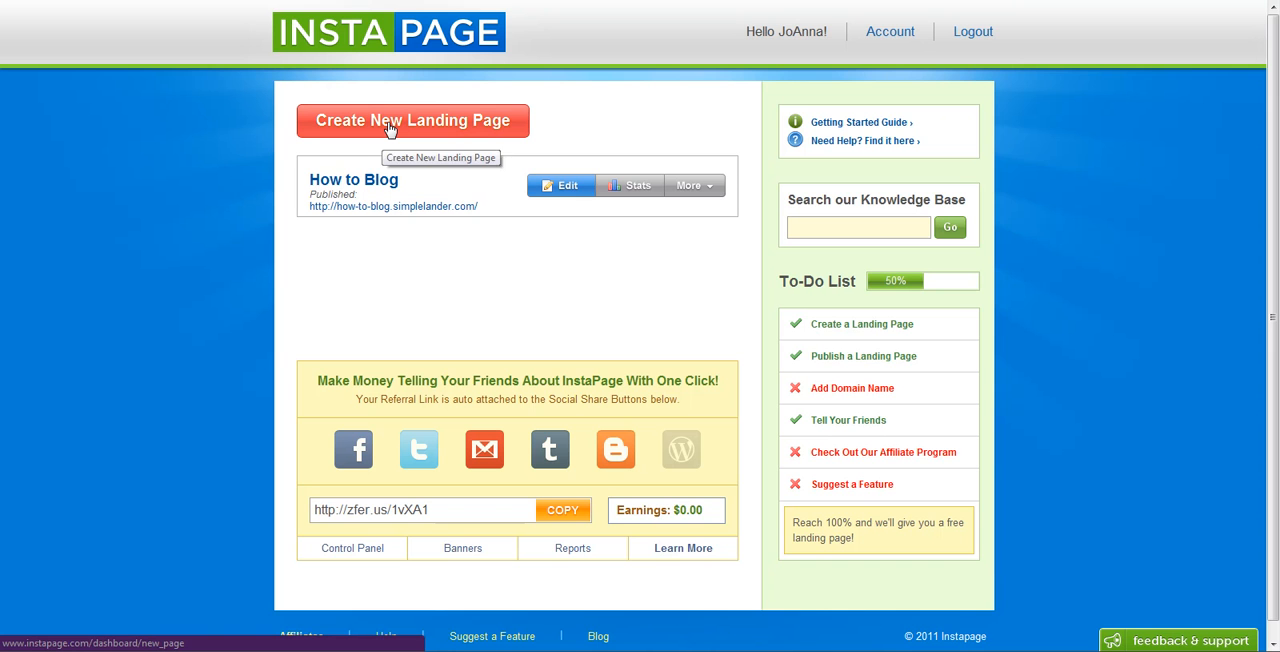
{"action": "mouse_move", "coordinate": [412, 120]}
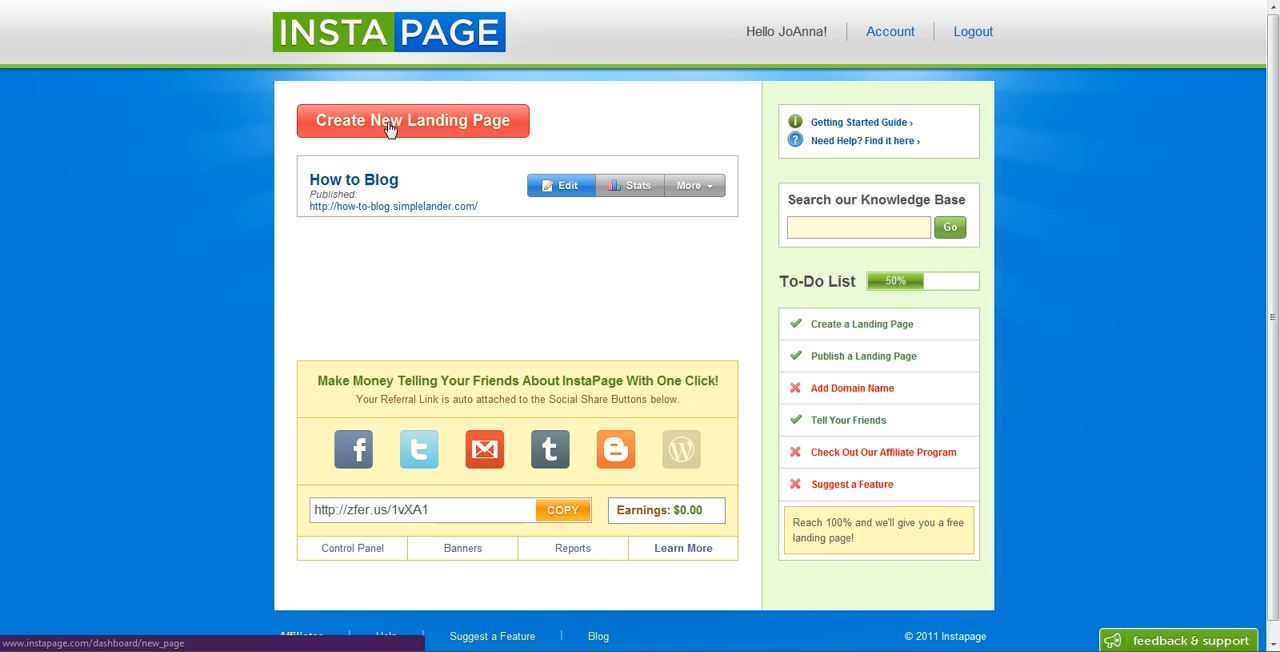
Click Create New Landing Page on the Instapage dashboard.
{"action": "left_click", "coordinate": [412, 120]}
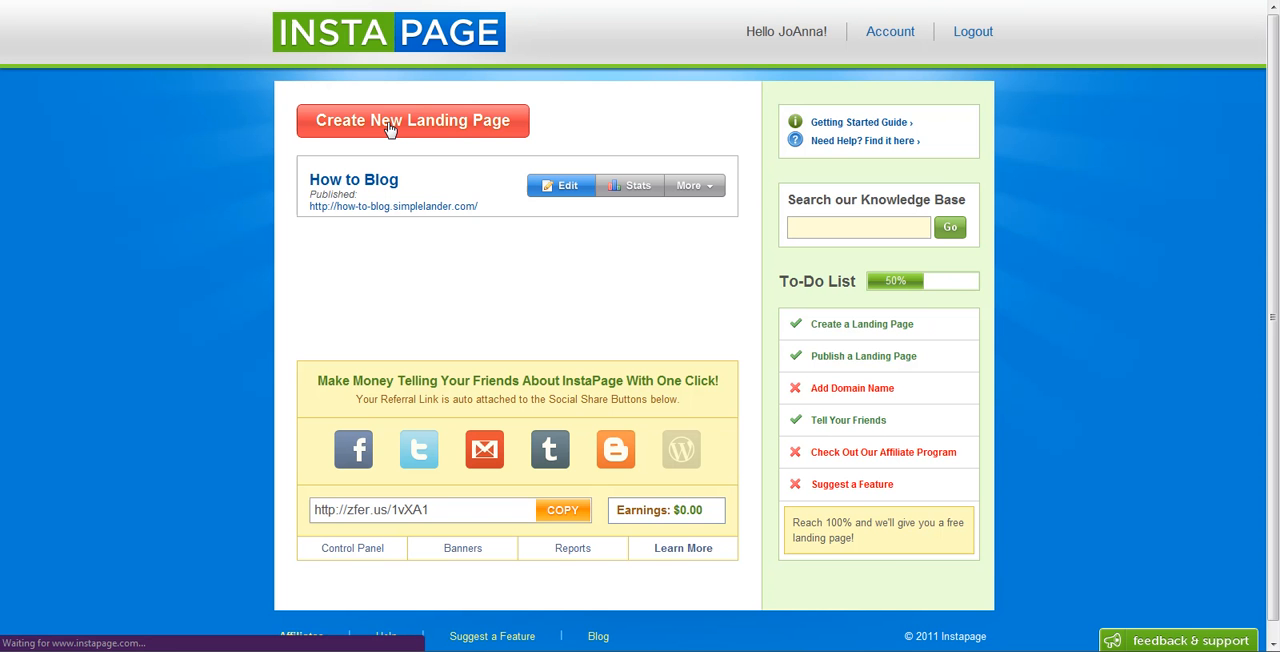
Open the landing page setup form and enter 'Free Blog Lessons!' as the page name.
{"action": "left_click", "coordinate": [412, 120]}
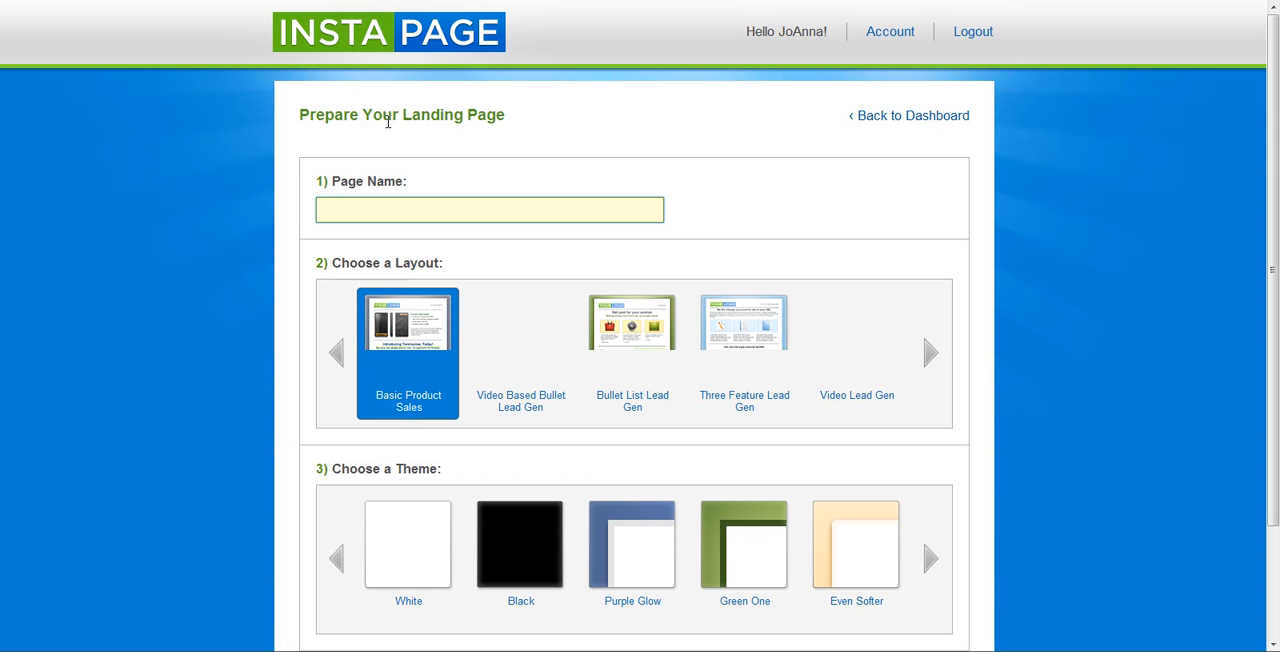
{"action": "left_click", "coordinate": [490, 210]}
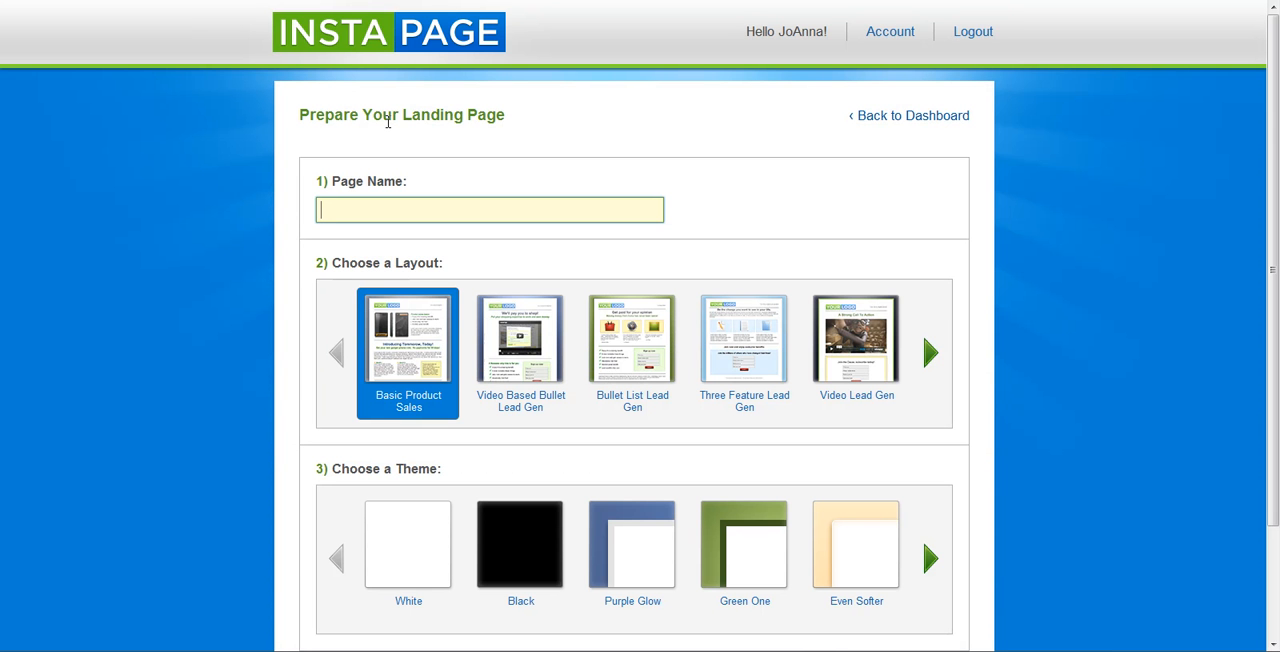
{"action": "type", "text": "Leas"}
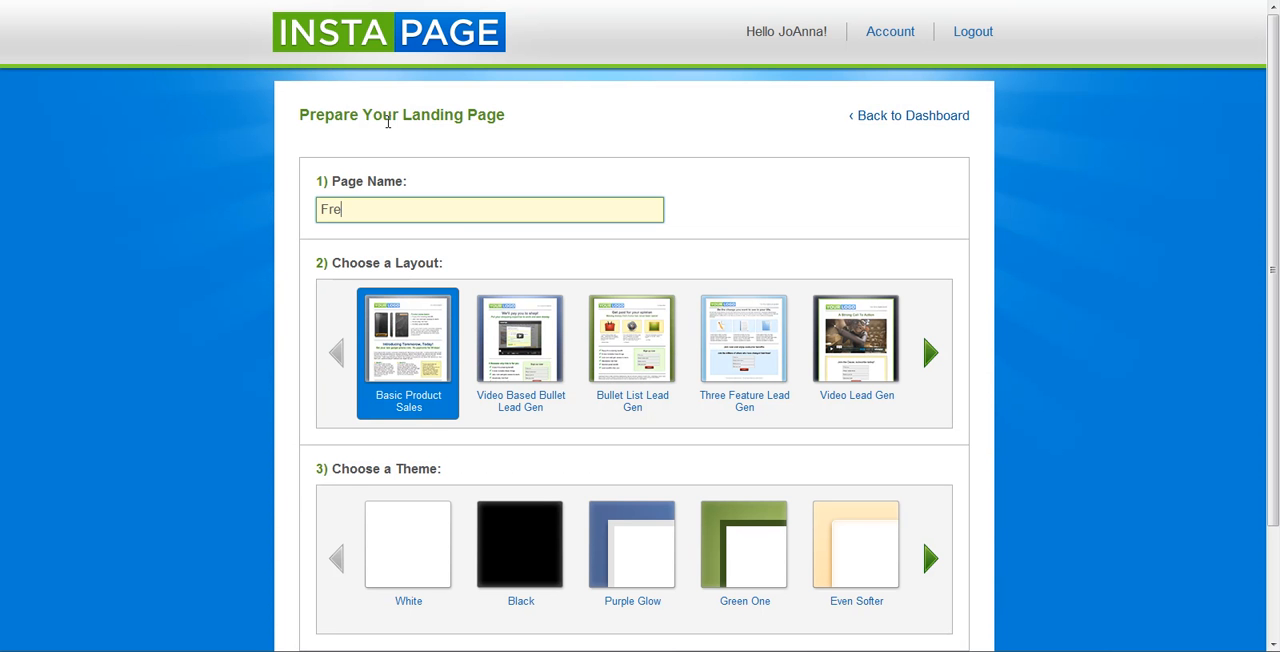
{"action": "type", "text": "e Blog"}
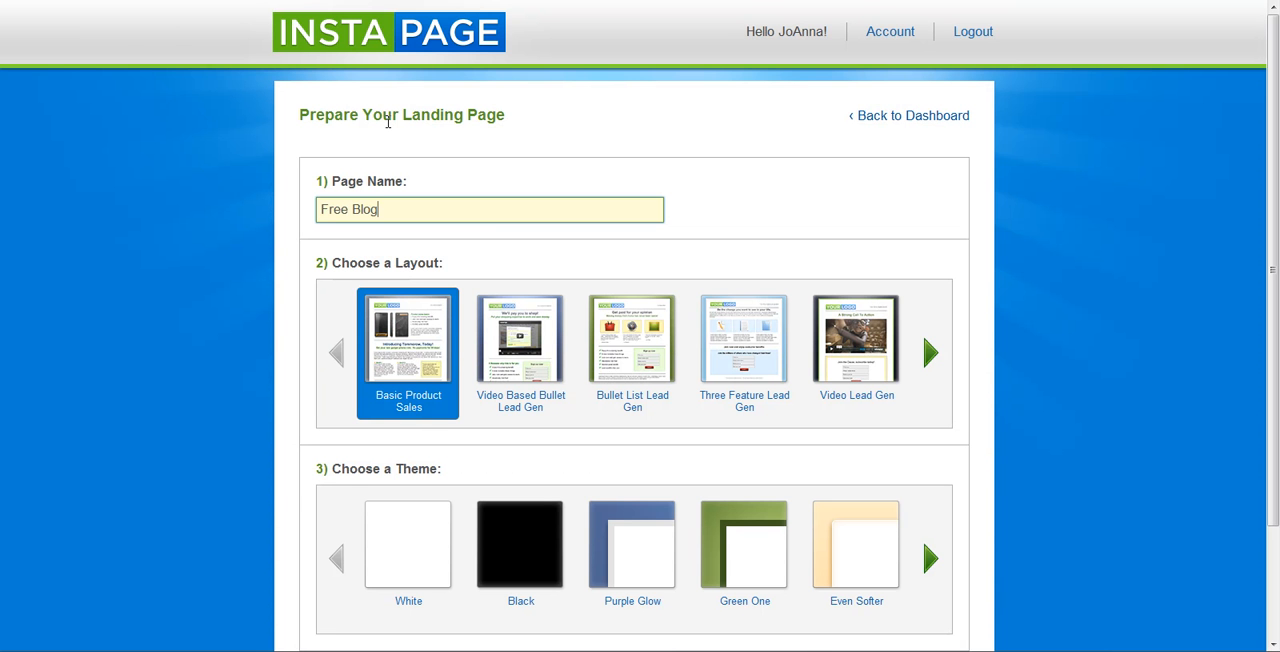
{"action": "type", "text": "Lessons"}
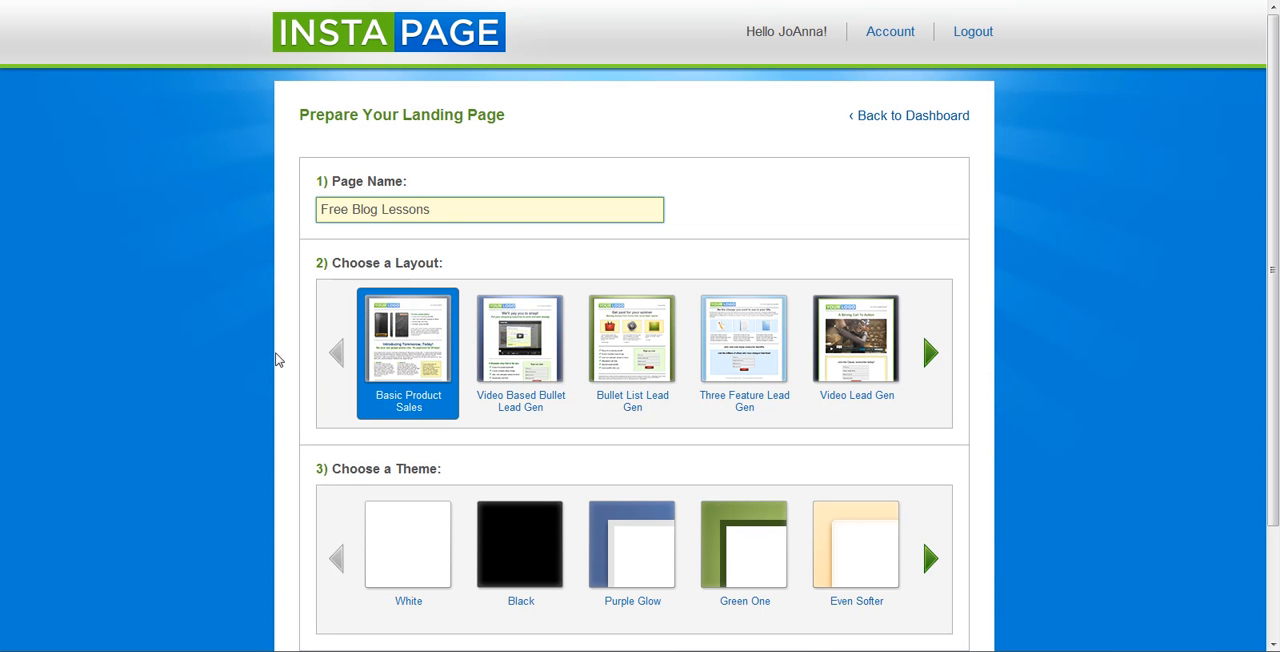
{"action": "type", "text": "!"}
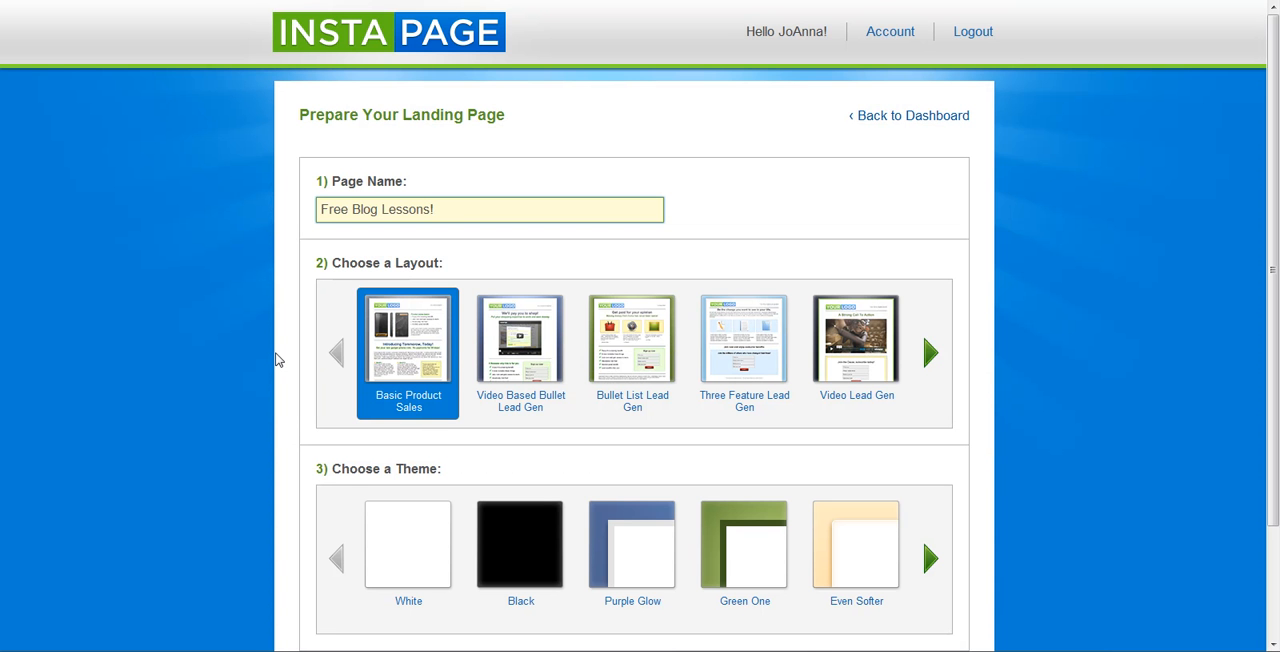
{"action": "mouse_move", "coordinate": [287, 411]}
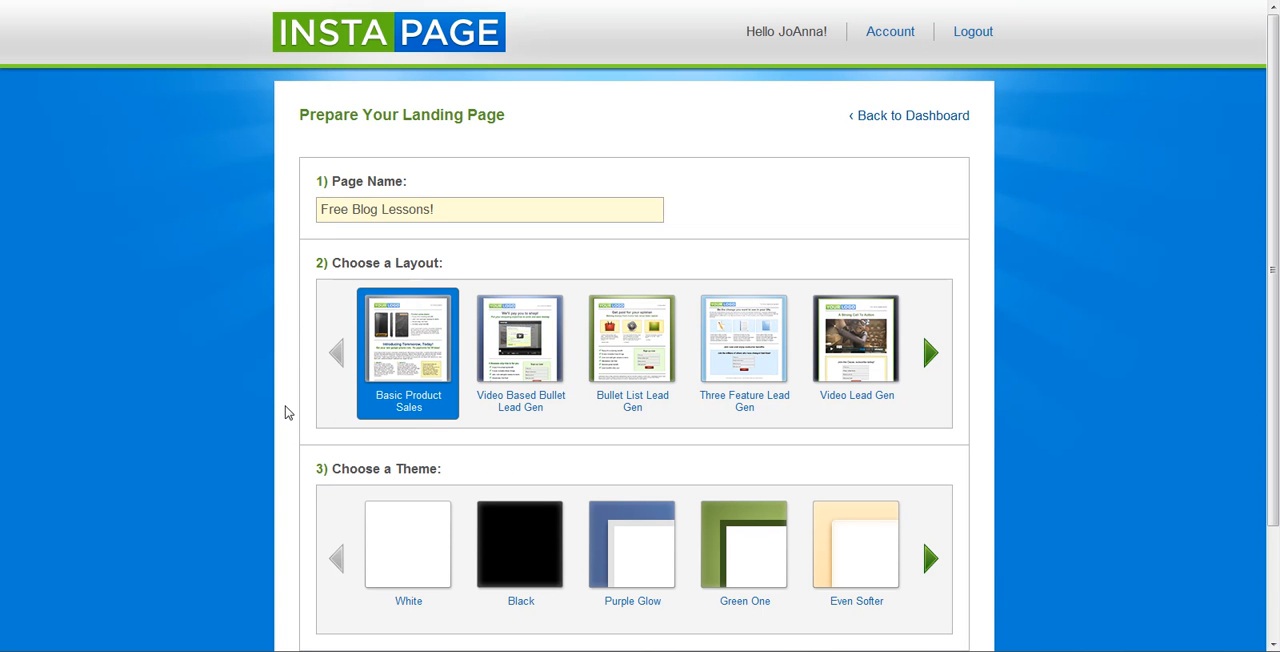
{"action": "mouse_move", "coordinate": [787, 362]}
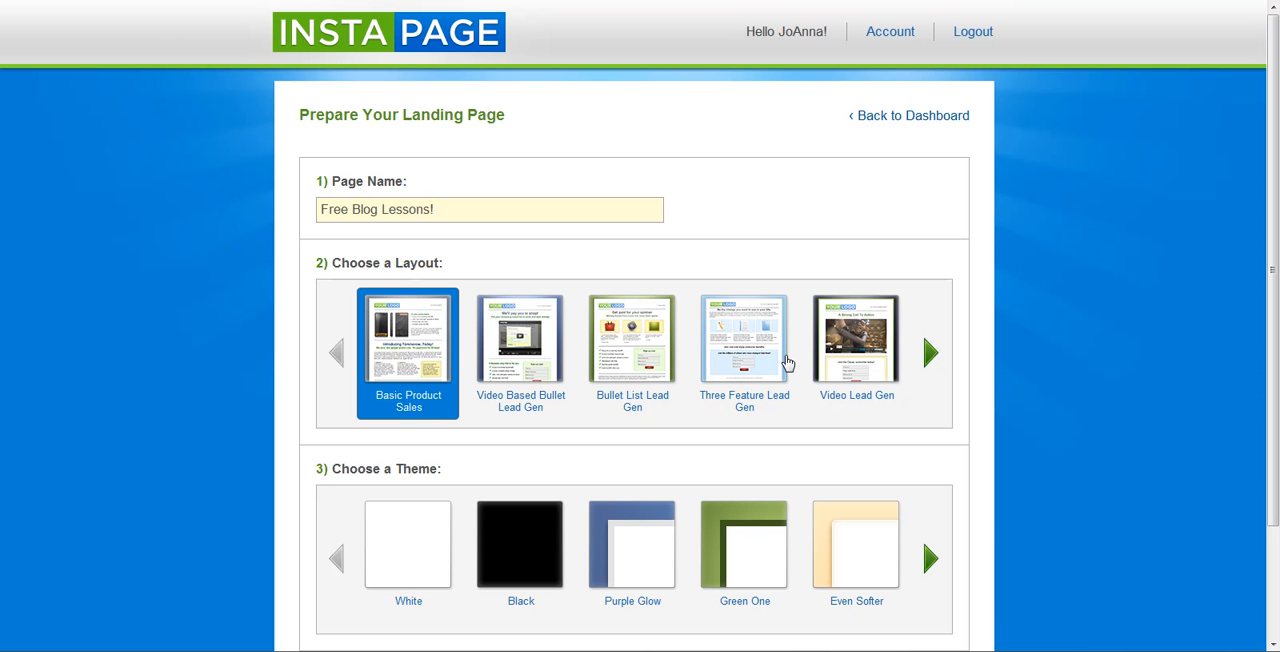
{"action": "mouse_move", "coordinate": [930, 351]}
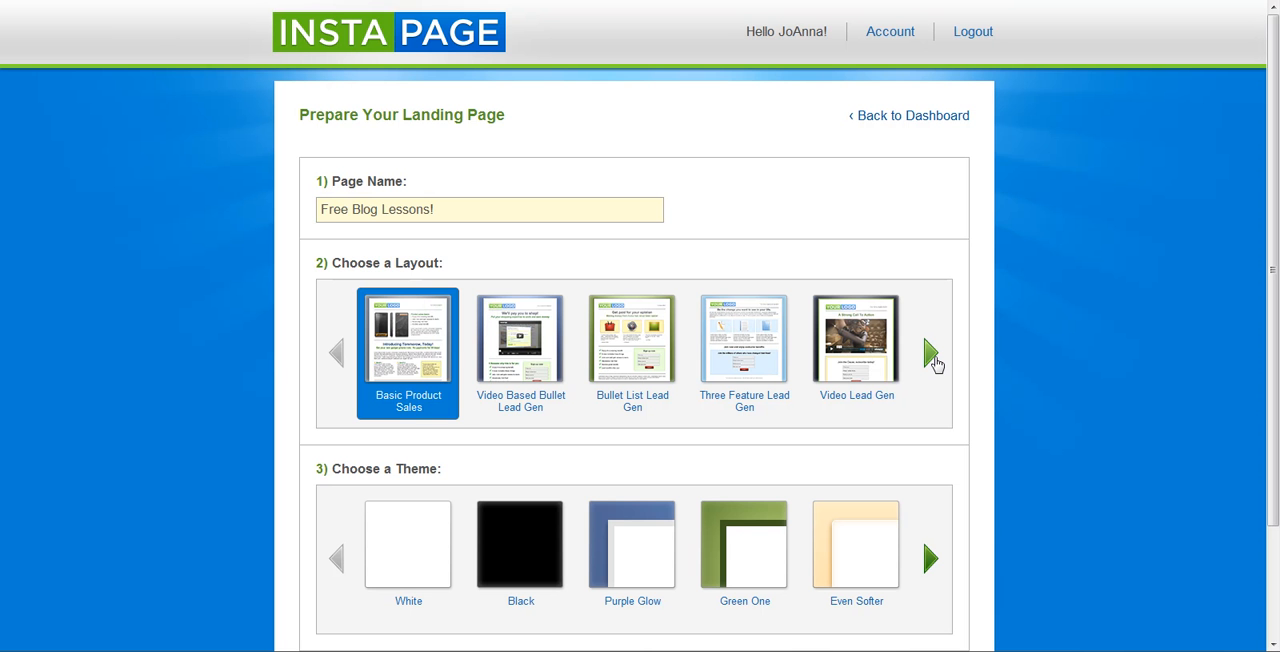
Select the One-column Sales layout and submit with Save and Start Editing.
{"action": "left_click", "coordinate": [930, 351]}
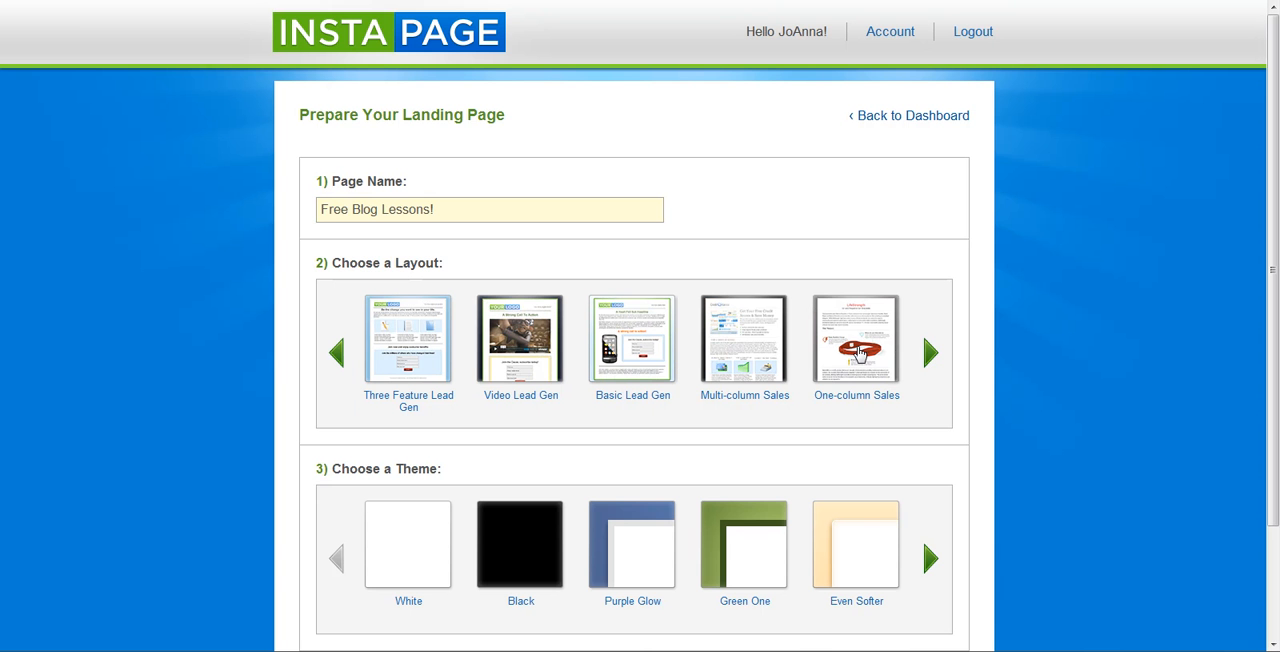
{"action": "left_click", "coordinate": [856, 340]}
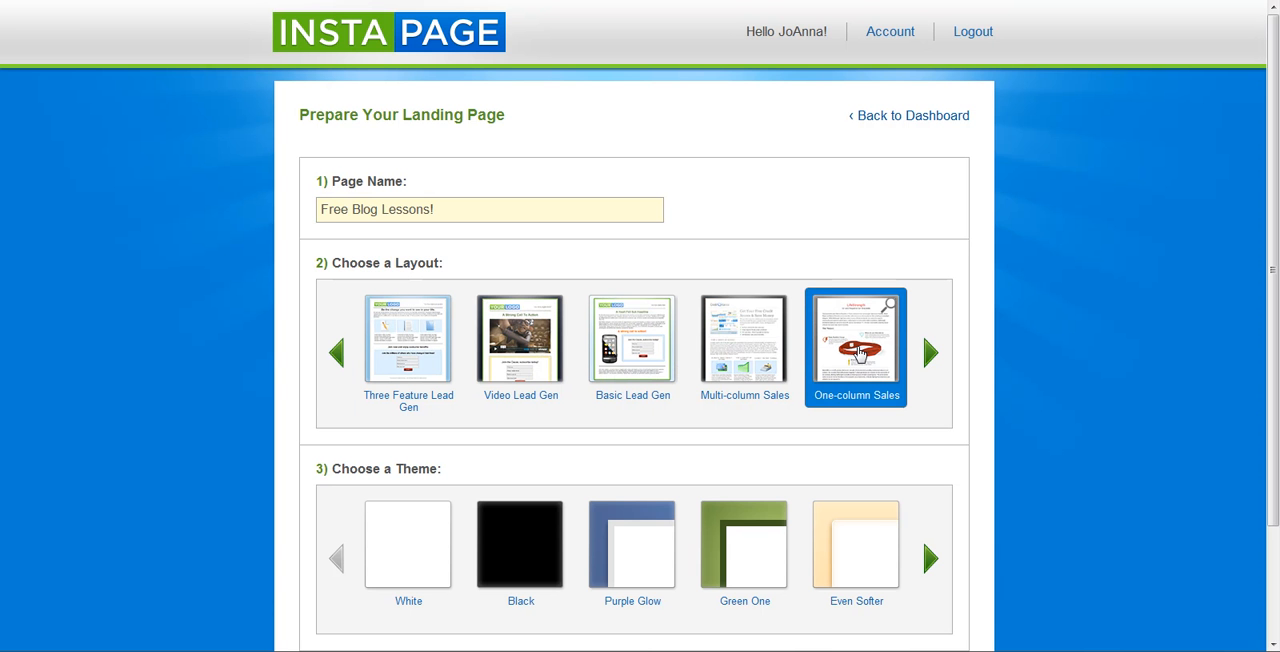
{"action": "mouse_move", "coordinate": [1114, 385]}
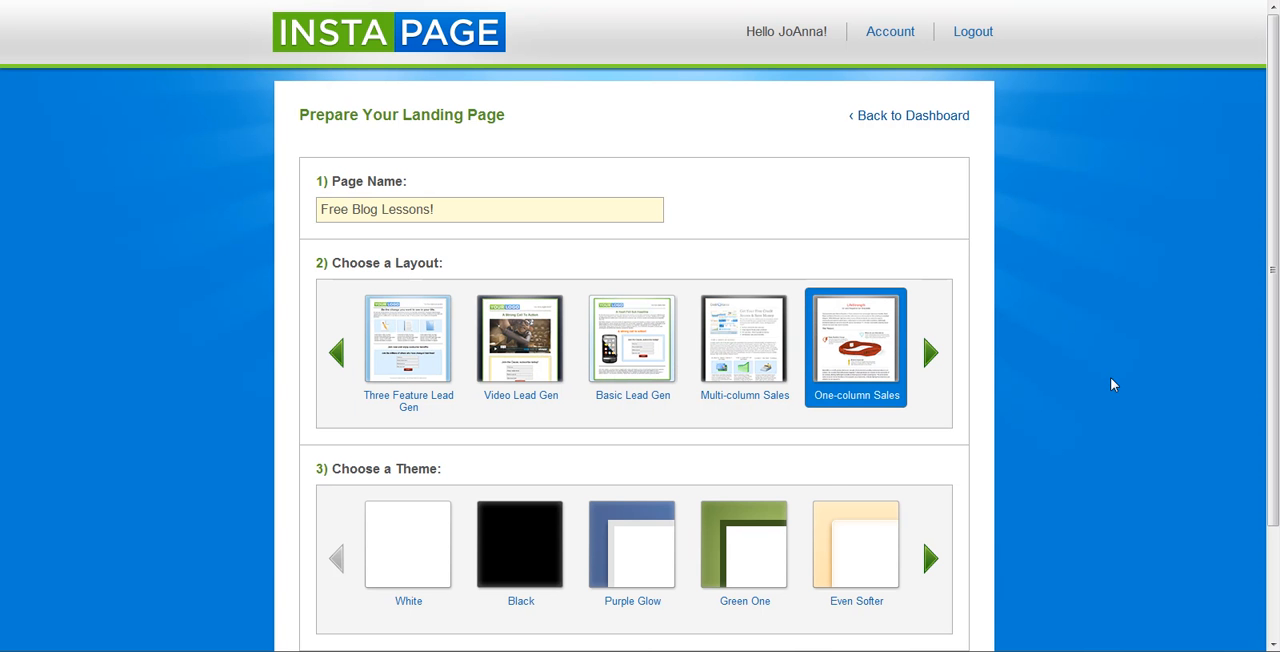
{"action": "scroll", "scroll_direction": "down", "scroll_amount": 3}
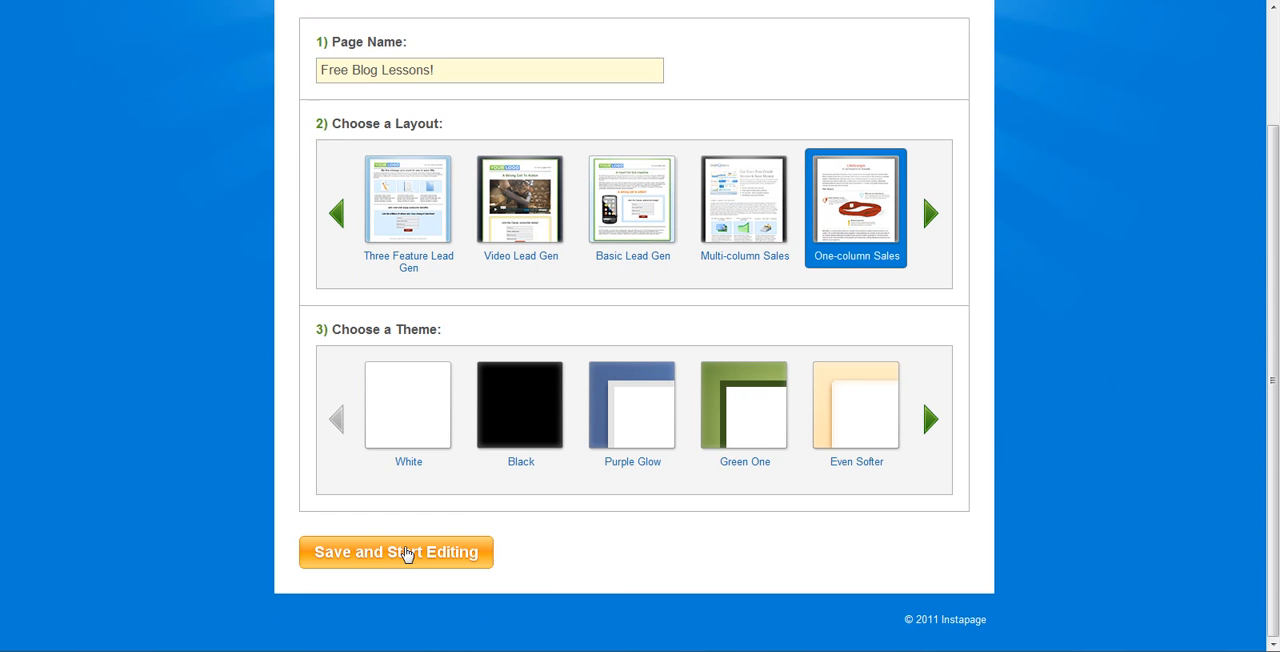
{"action": "left_click", "coordinate": [396, 552]}
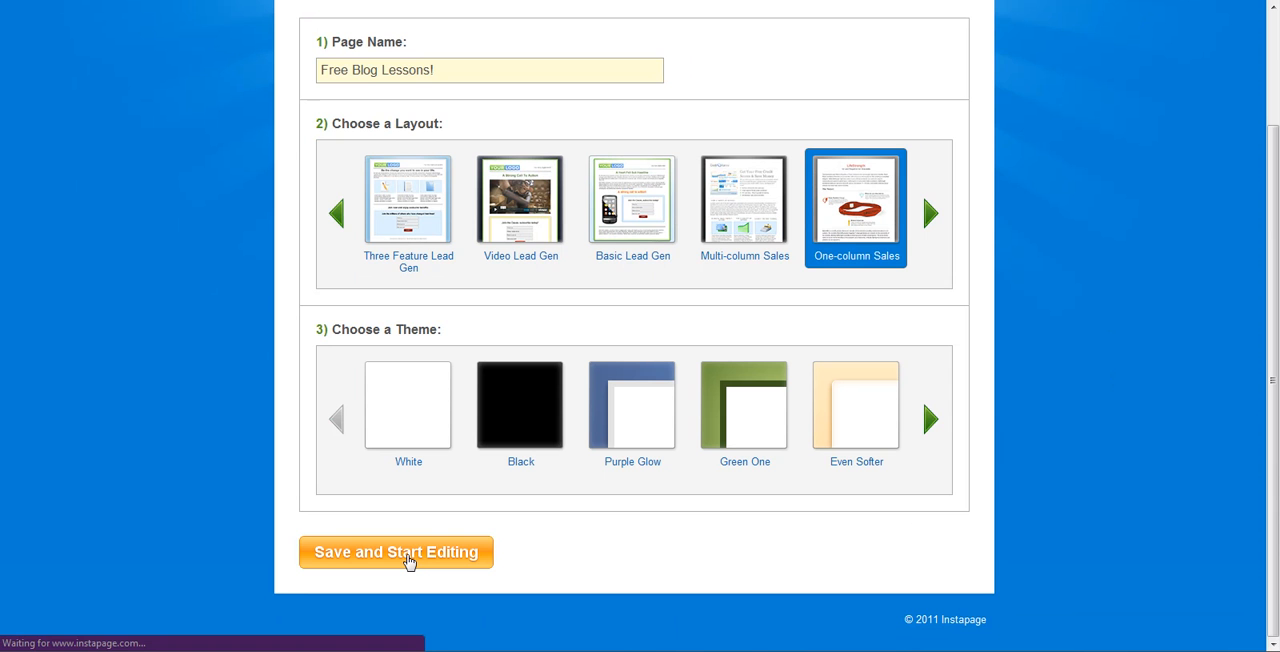
Open the builder on the One-column Sales template with LifeStrength bracelet content.
{"action": "left_click", "coordinate": [395, 552]}
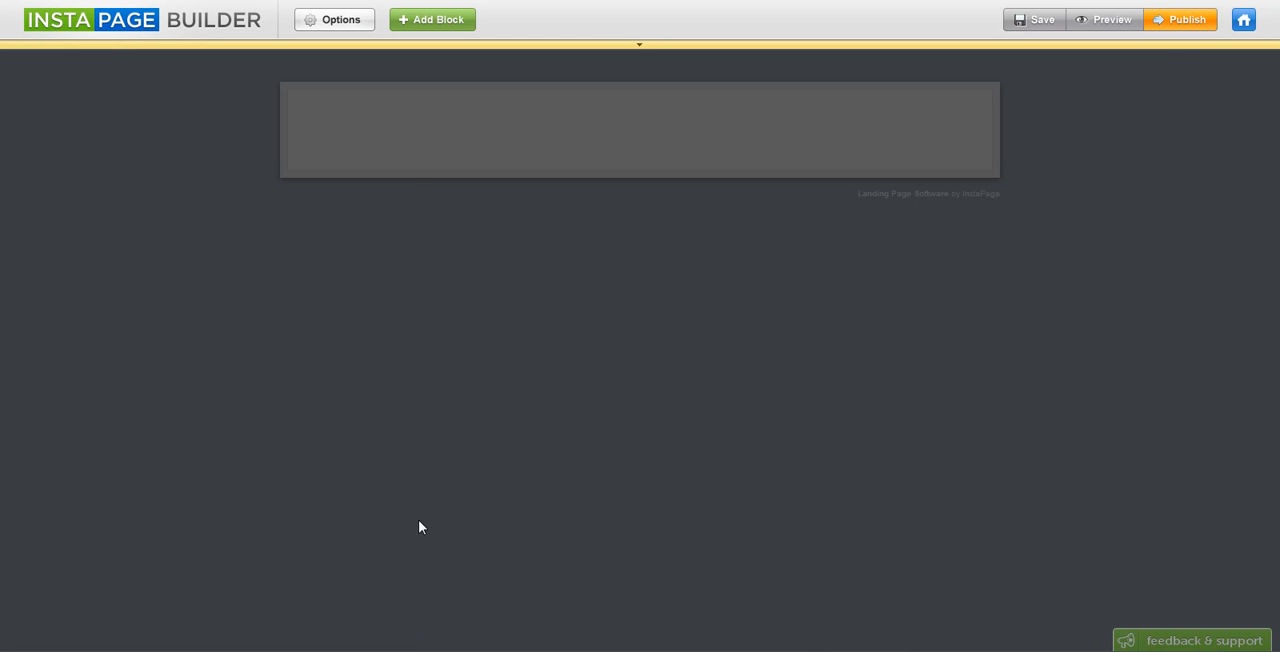
{"action": "mouse_move", "coordinate": [1157, 17]}
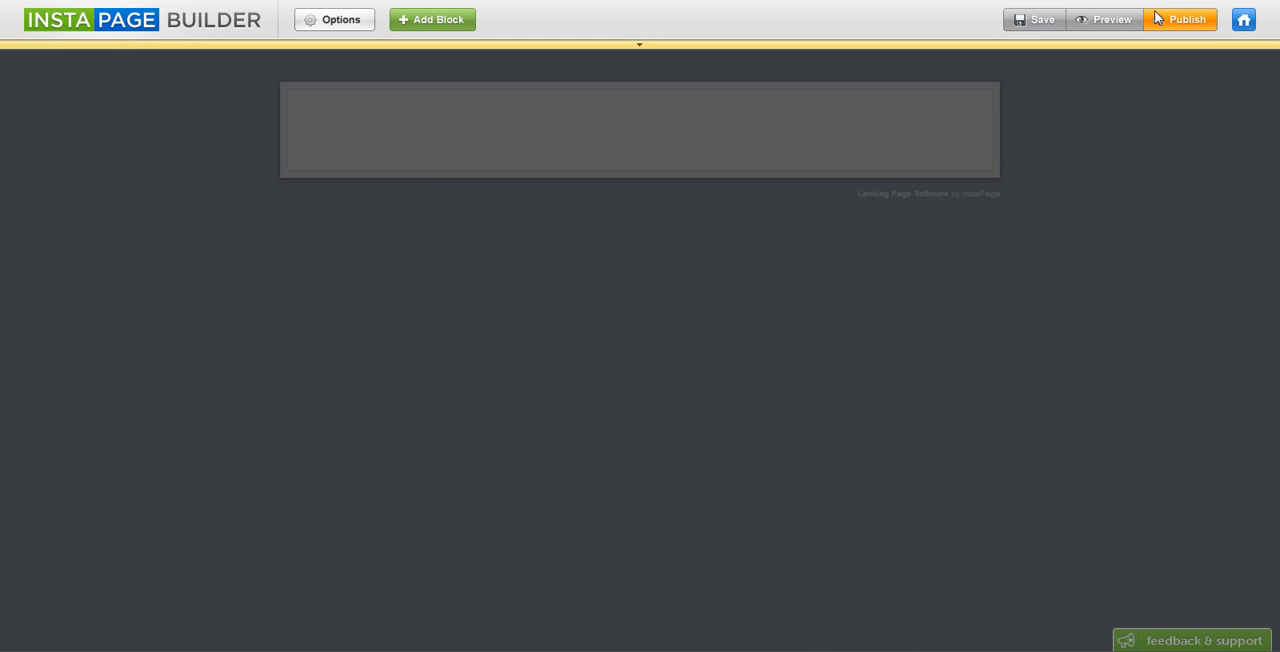
{"action": "left_click", "coordinate": [1181, 19]}
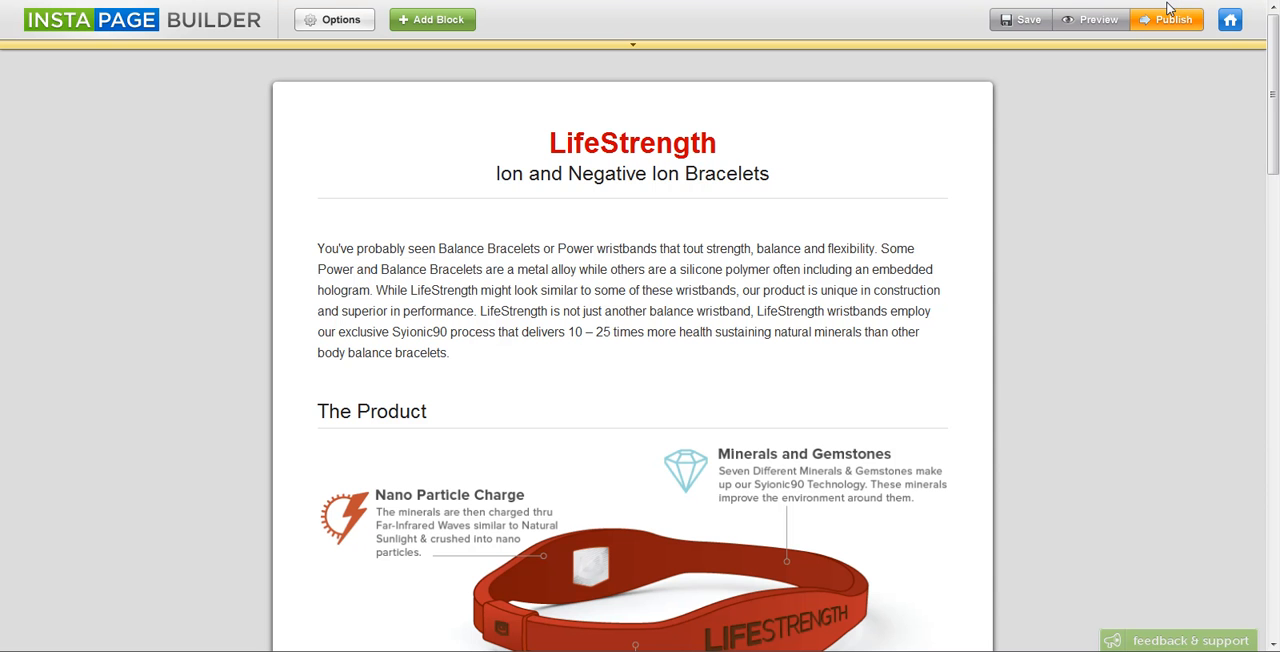
{"action": "mouse_move", "coordinate": [1058, 15]}
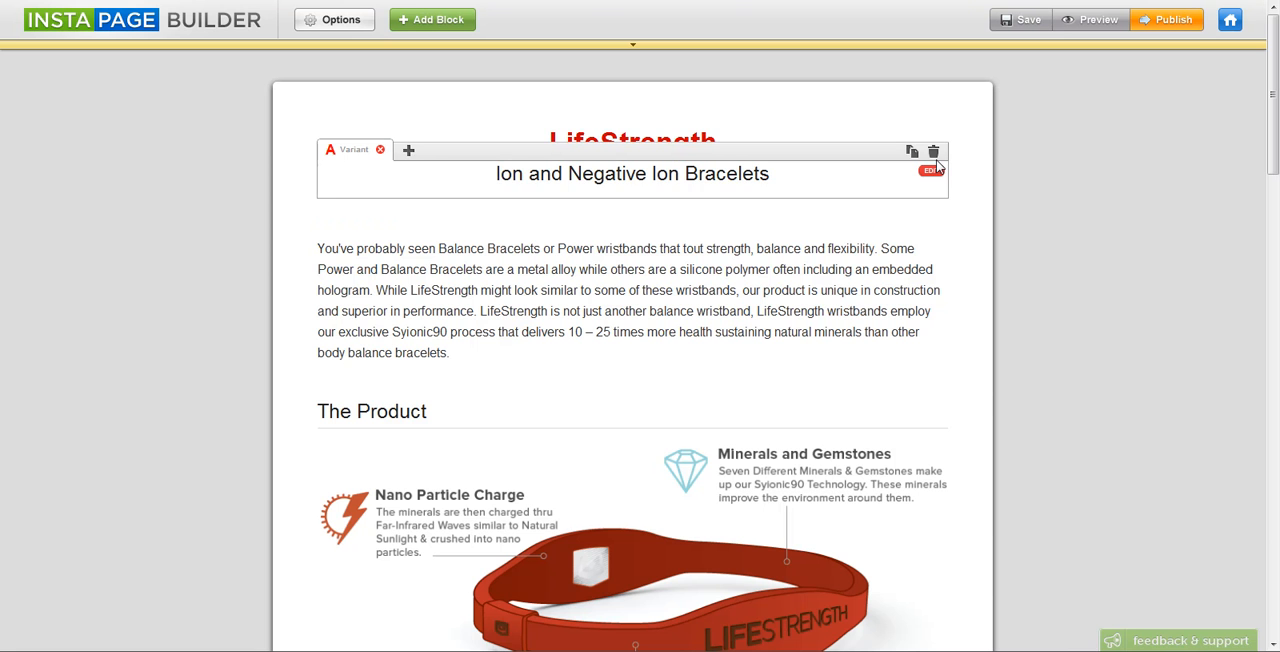
Delete The Product heading block, keeping the subtitle and intro paragraph.
{"action": "left_click", "coordinate": [933, 151]}
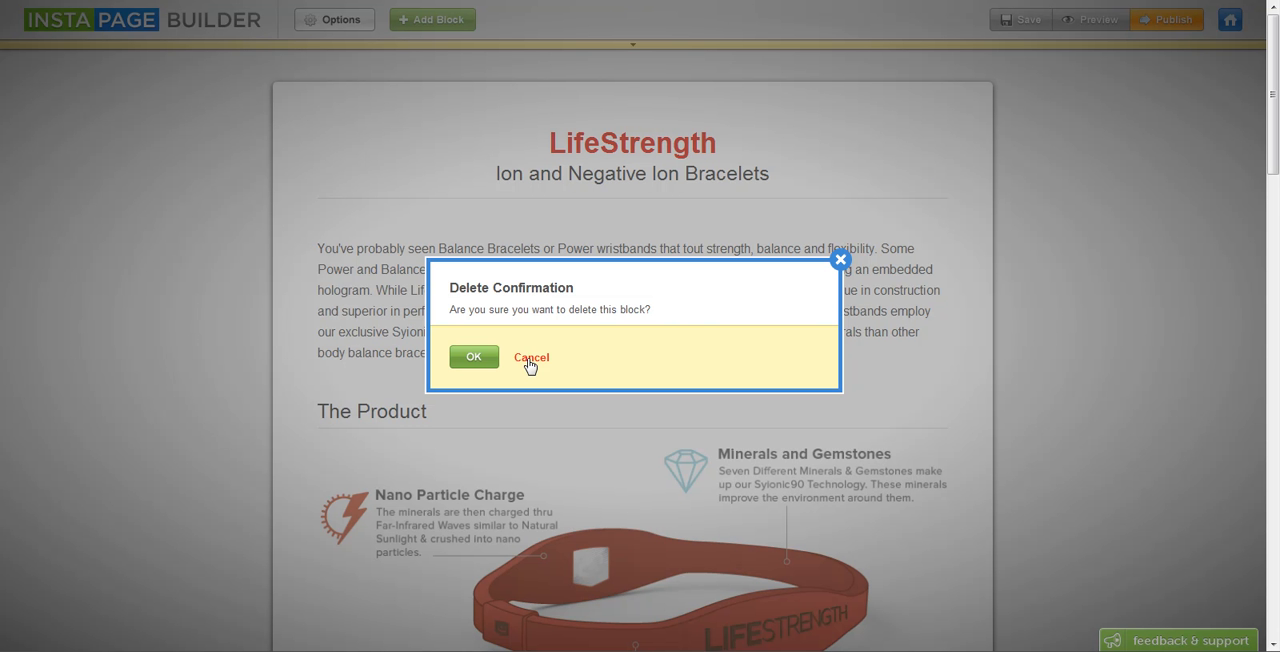
{"action": "mouse_move", "coordinate": [858, 247]}
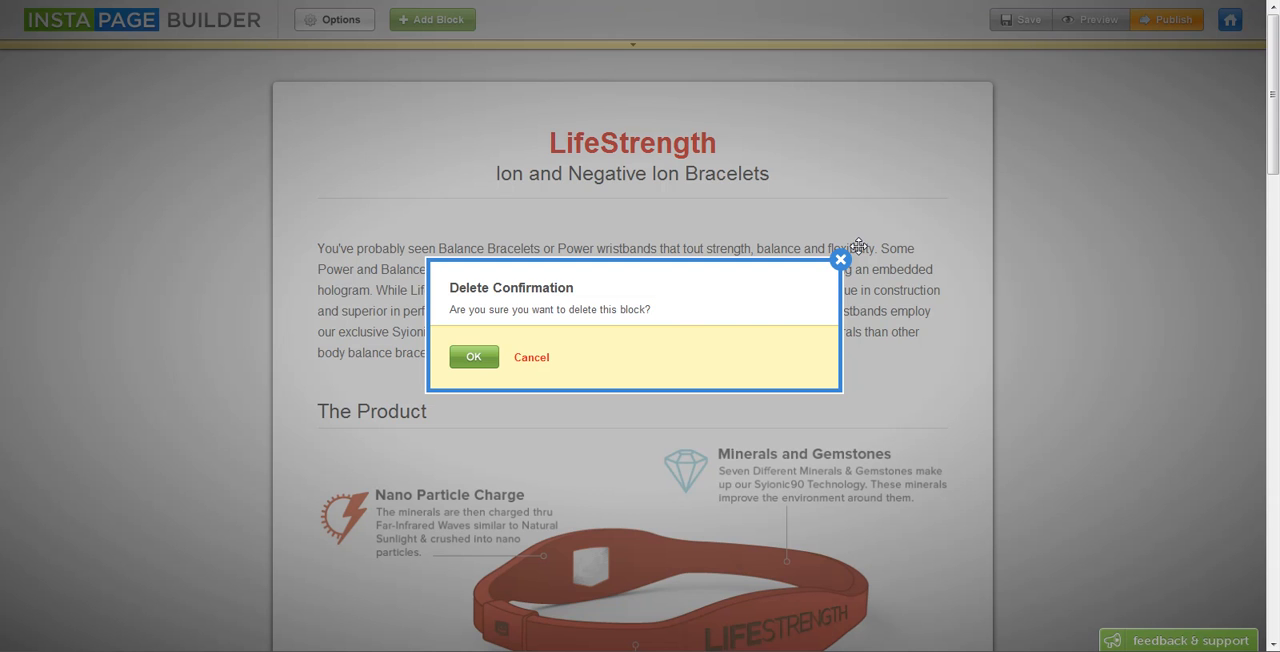
{"action": "left_click", "coordinate": [531, 357]}
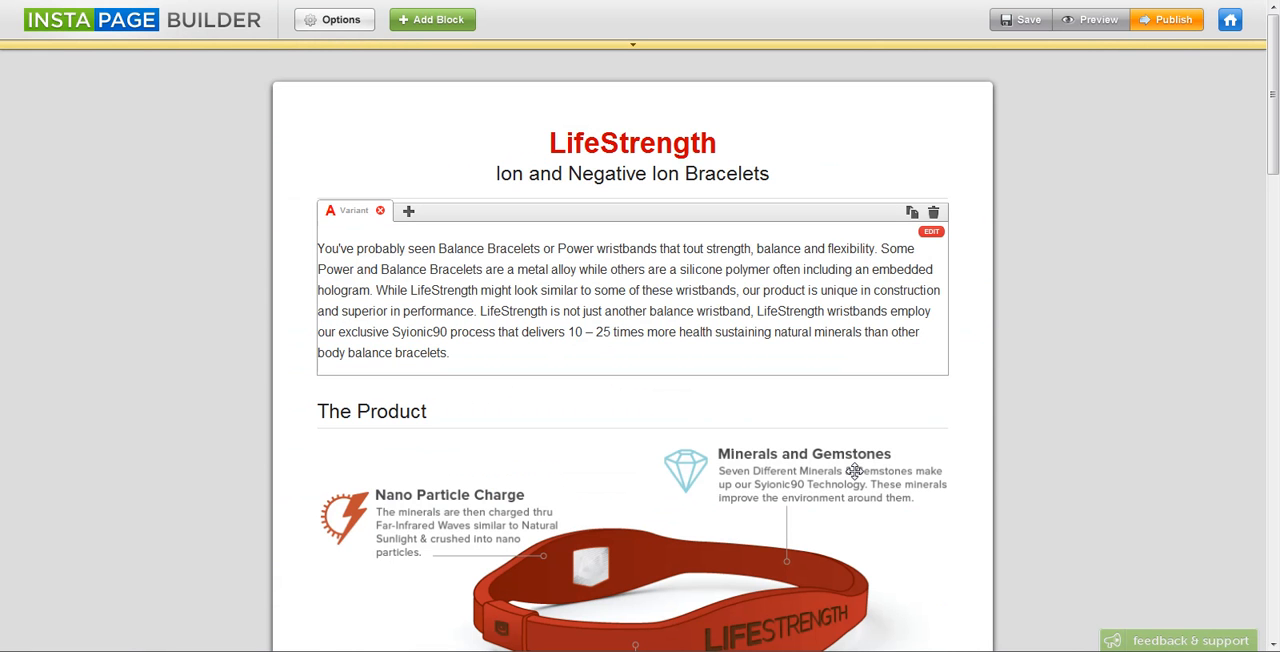
{"action": "left_click", "coordinate": [408, 211]}
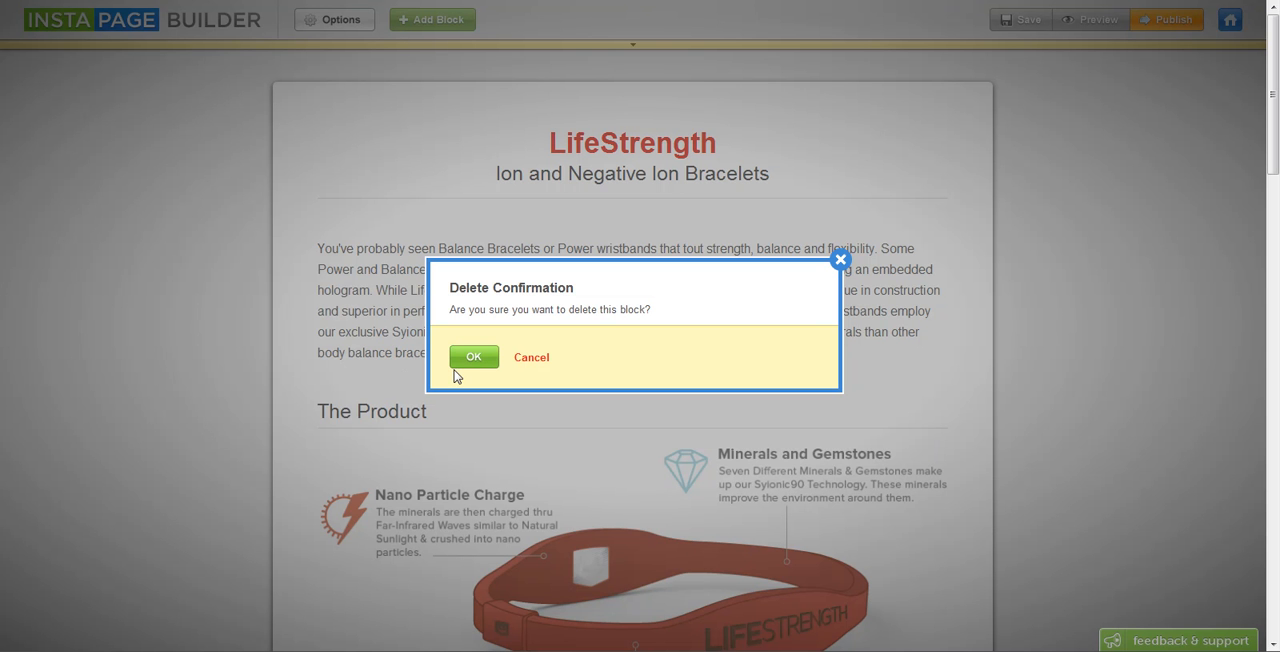
{"action": "mouse_move", "coordinate": [461, 370]}
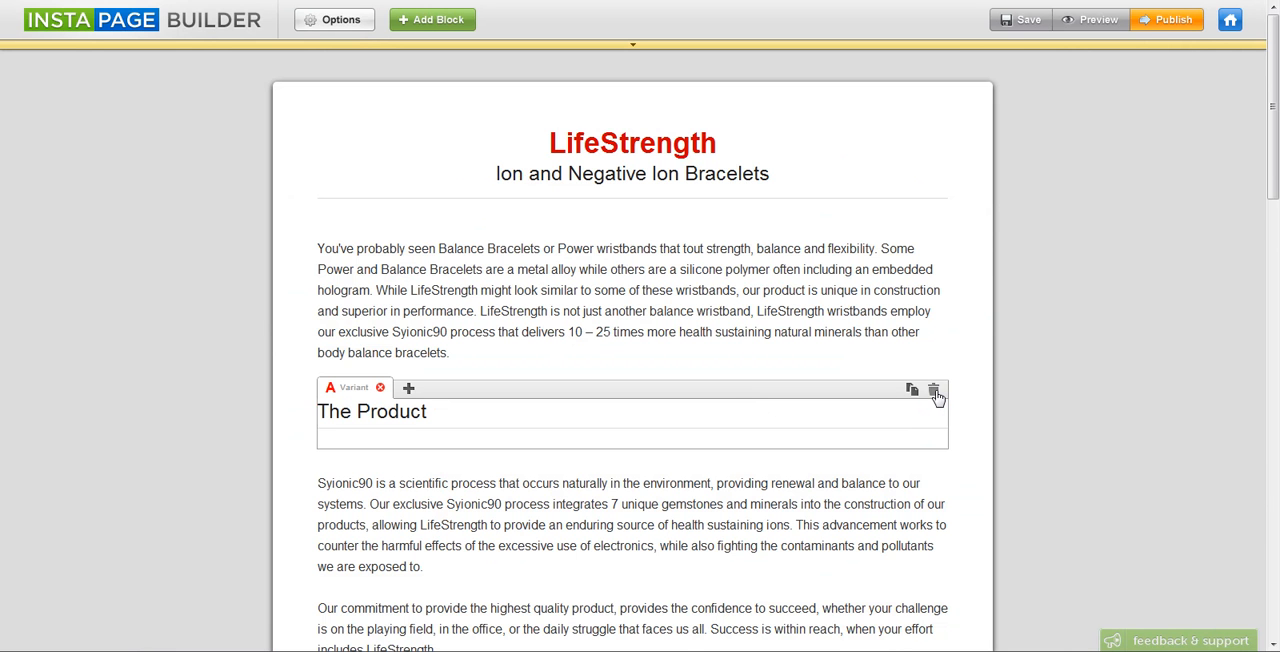
{"action": "left_click", "coordinate": [933, 389]}
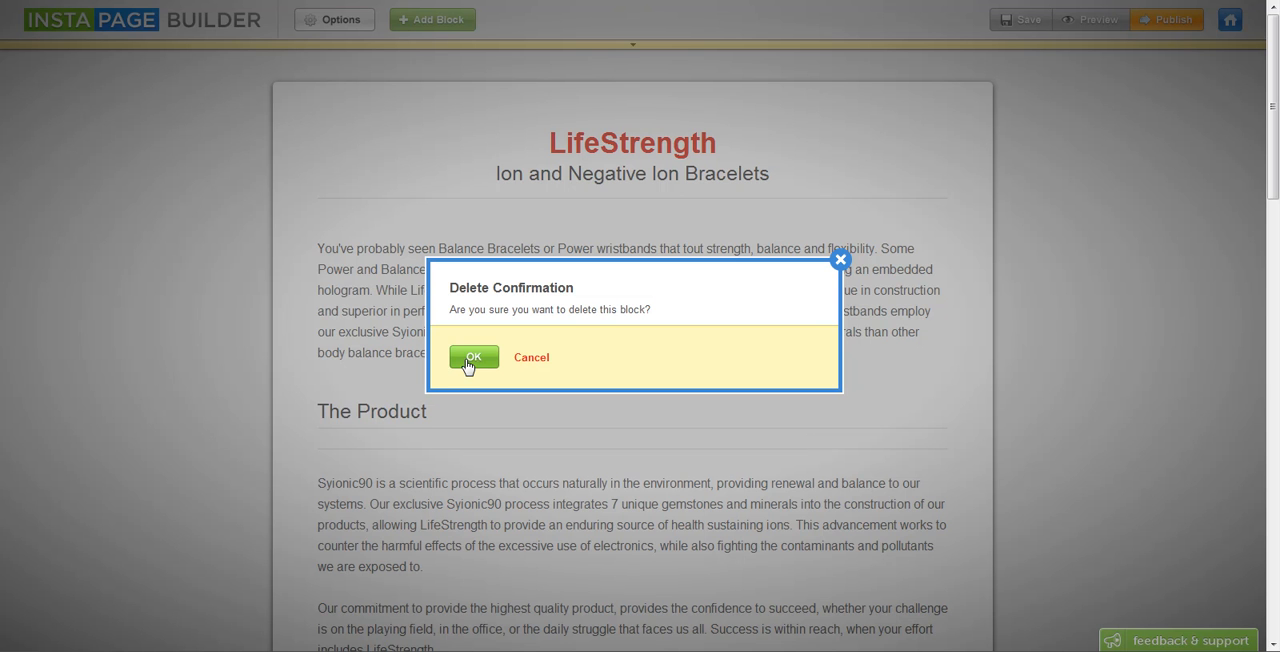
{"action": "left_click", "coordinate": [472, 357]}
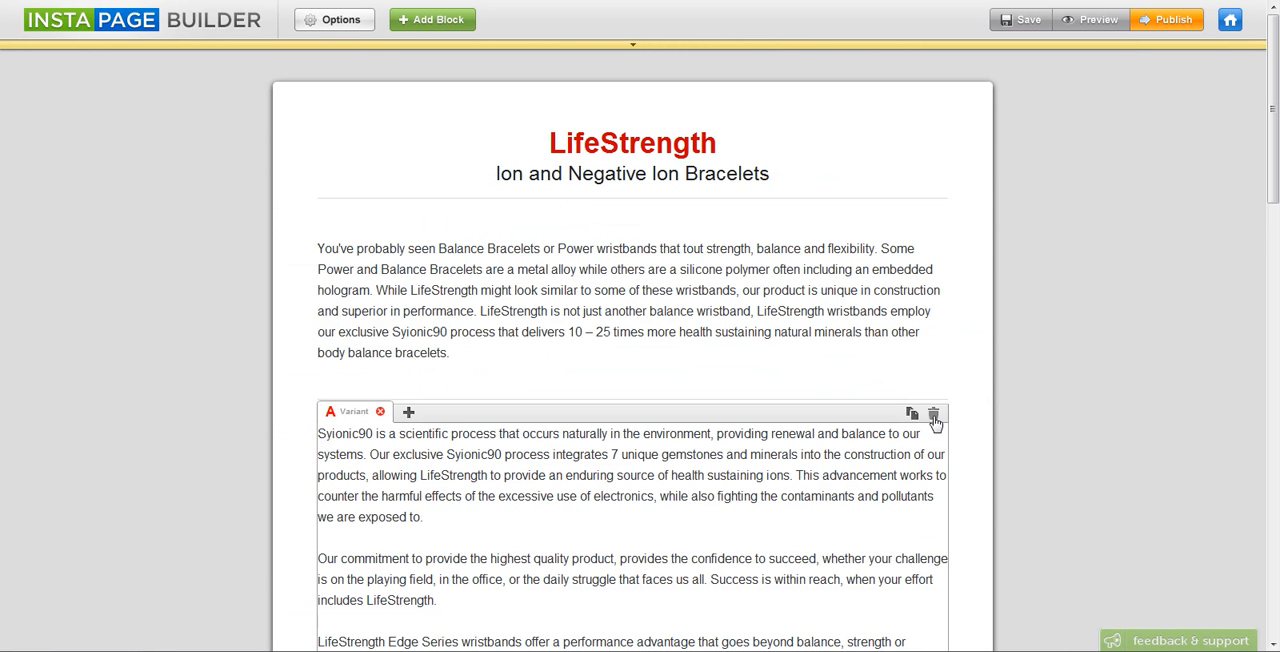
Delete the Syionic90 text, BUY NOW button and The Benefits heading blocks.
{"action": "left_click", "coordinate": [933, 414]}
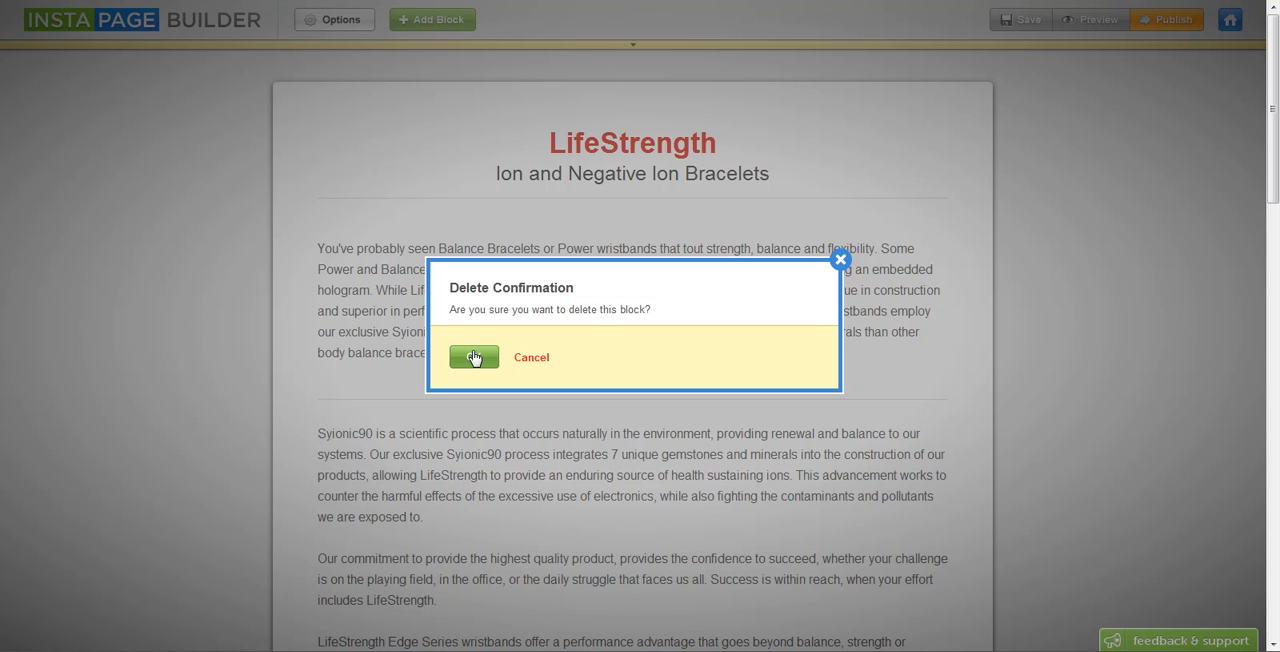
{"action": "left_click", "coordinate": [472, 357]}
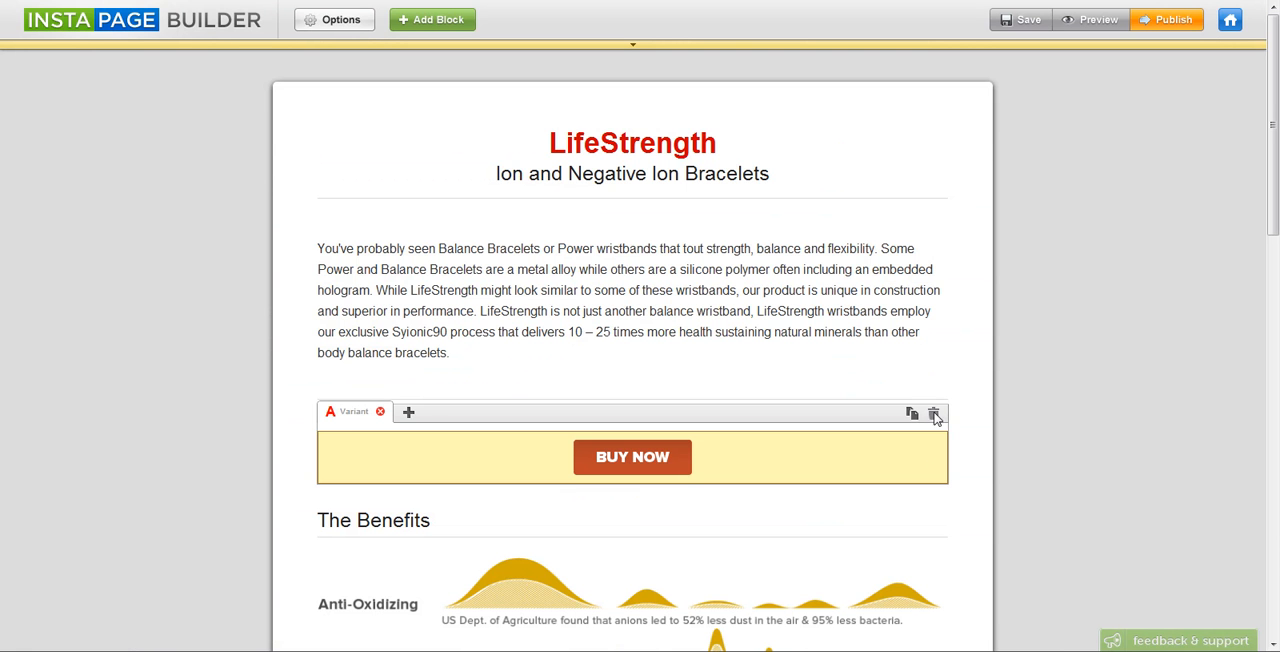
{"action": "left_click", "coordinate": [933, 414]}
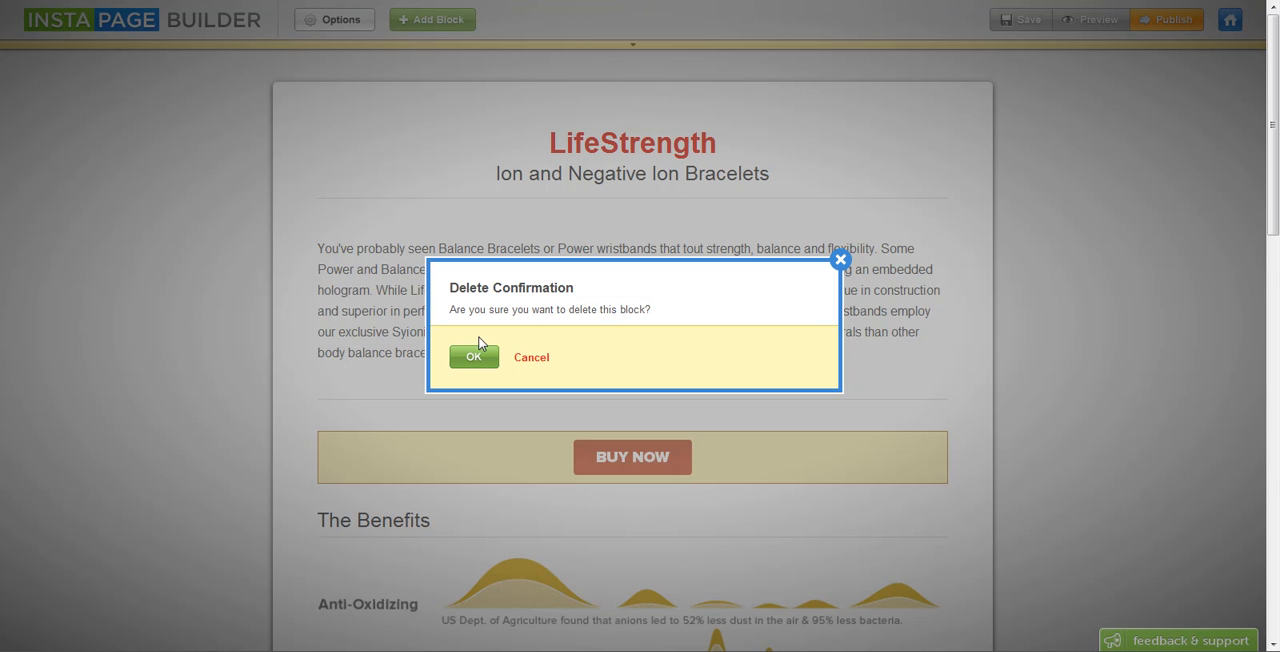
{"action": "left_click", "coordinate": [473, 357]}
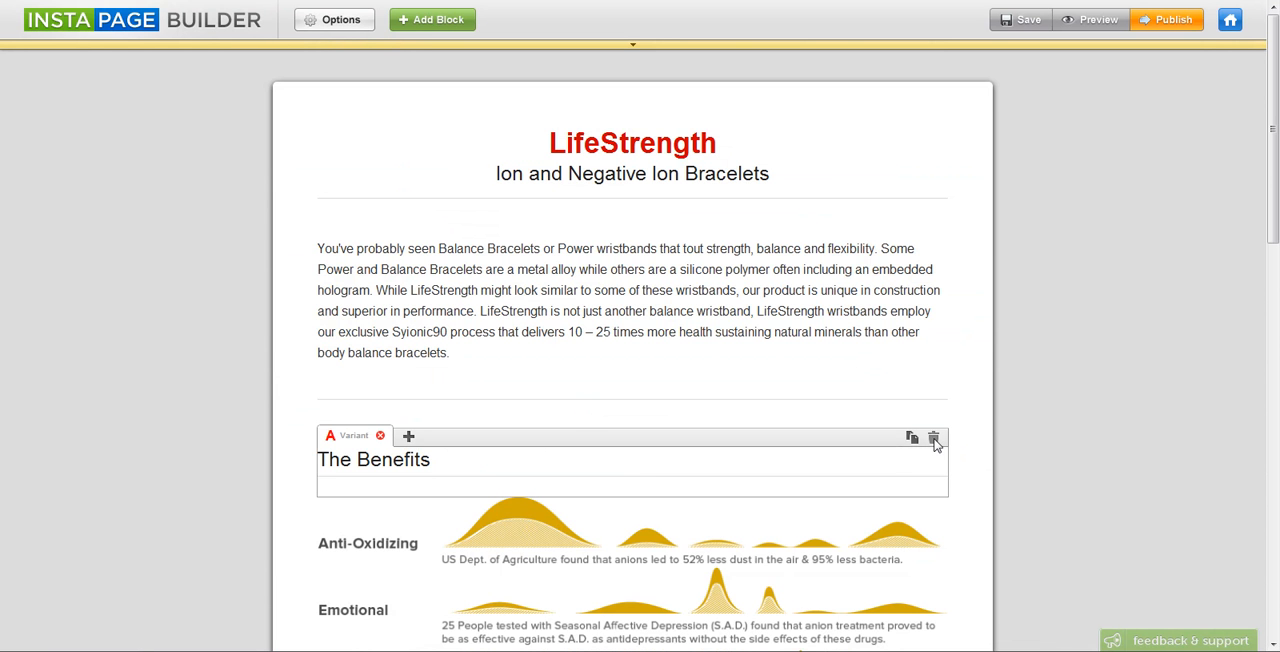
{"action": "left_click", "coordinate": [933, 438]}
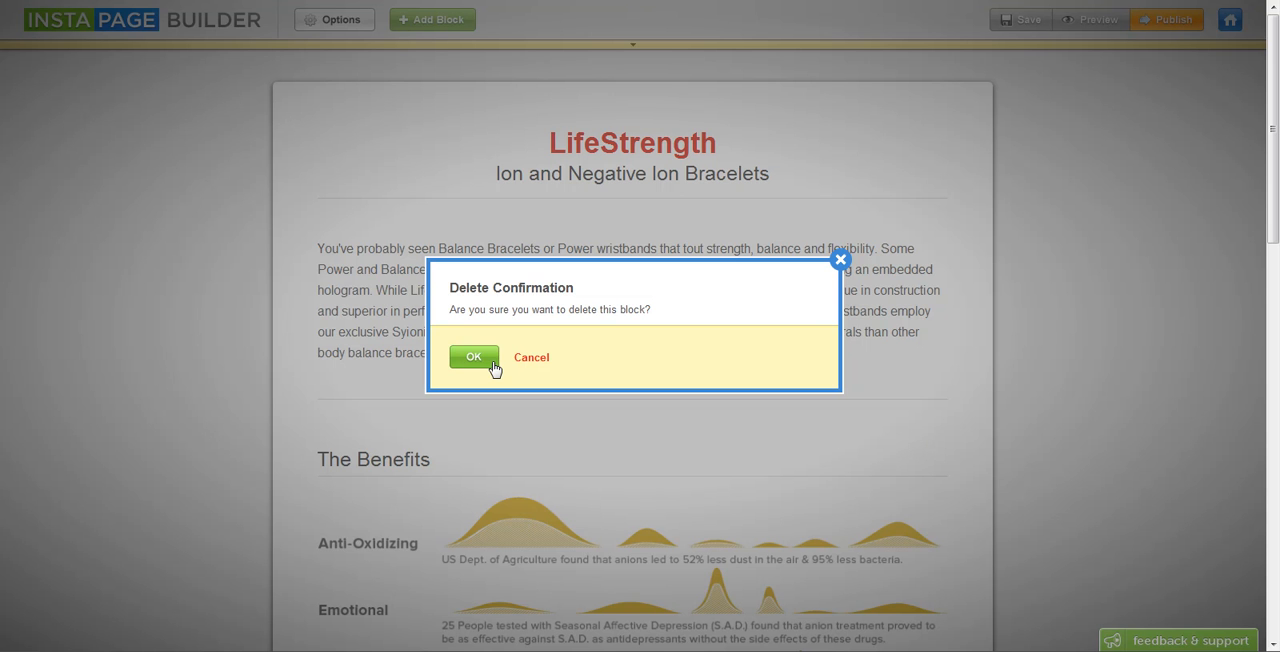
{"action": "left_click", "coordinate": [473, 357]}
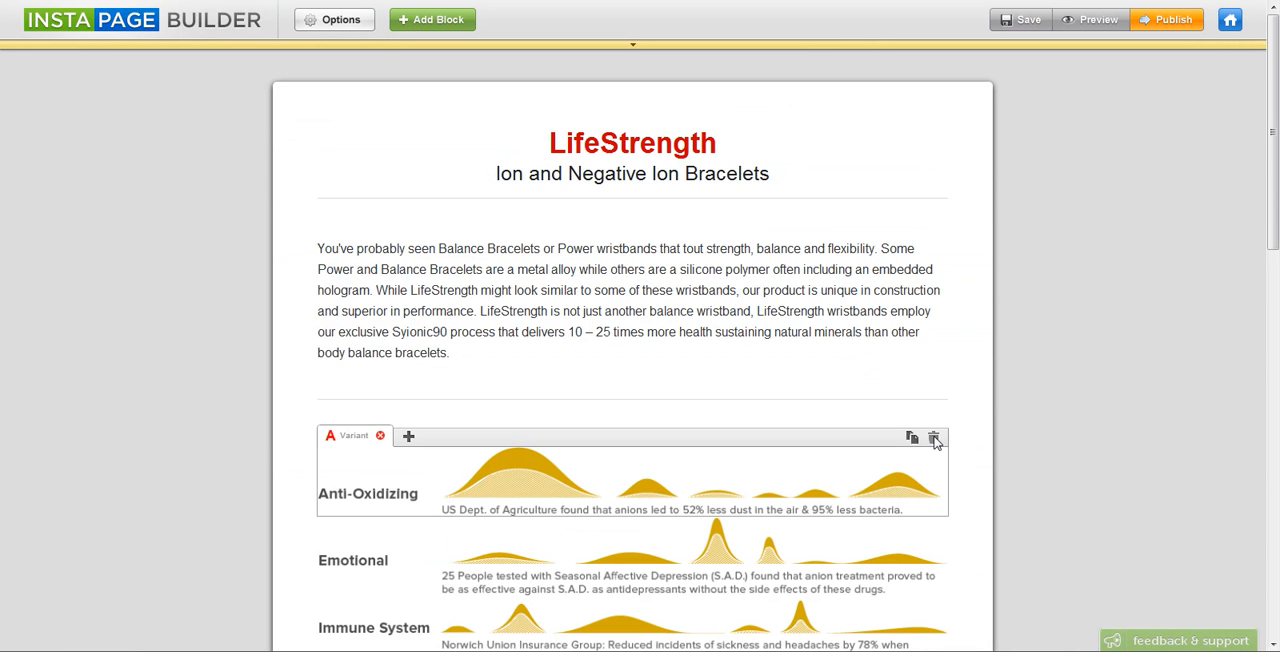
Delete the Anti-Oxidizing, Emotional, Immune System and Aging benefit rows.
{"action": "left_click", "coordinate": [932, 439]}
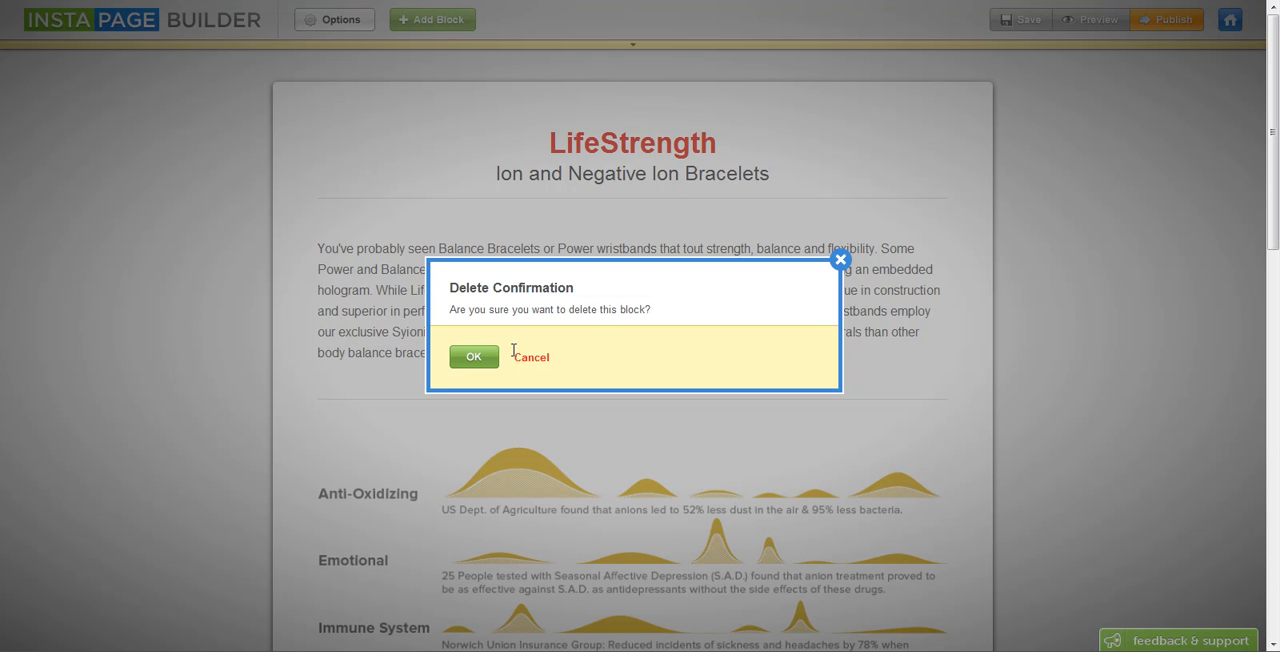
{"action": "mouse_move", "coordinate": [576, 581]}
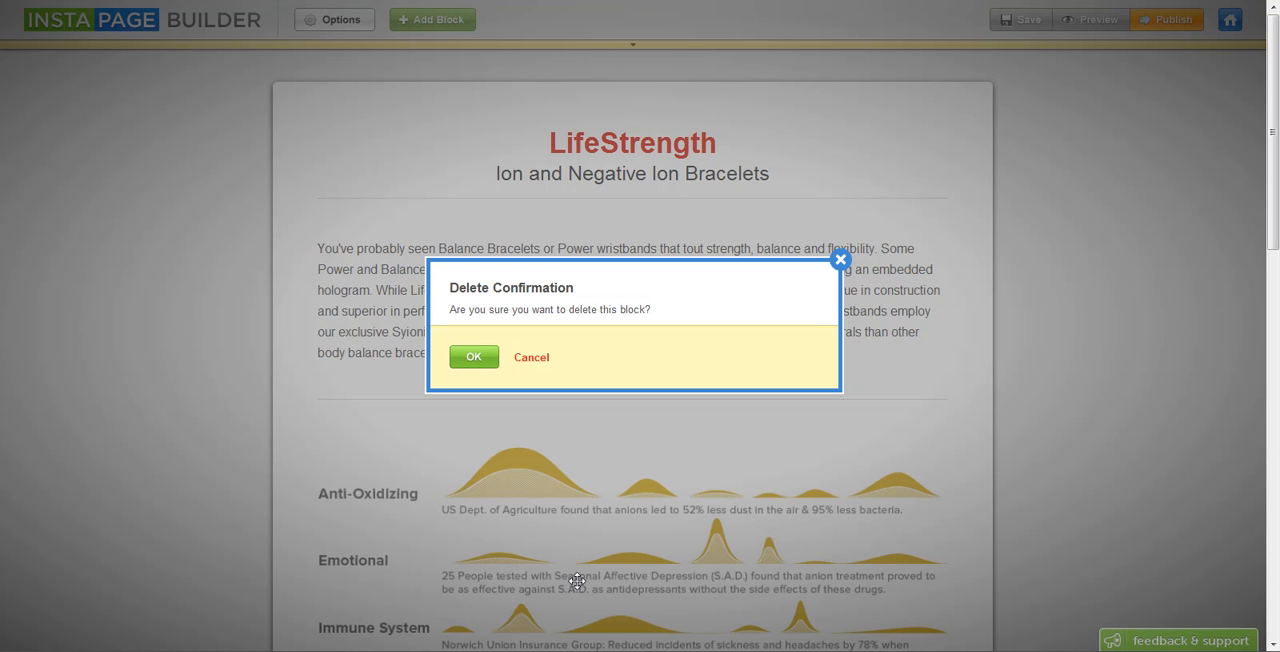
{"action": "left_click", "coordinate": [473, 357]}
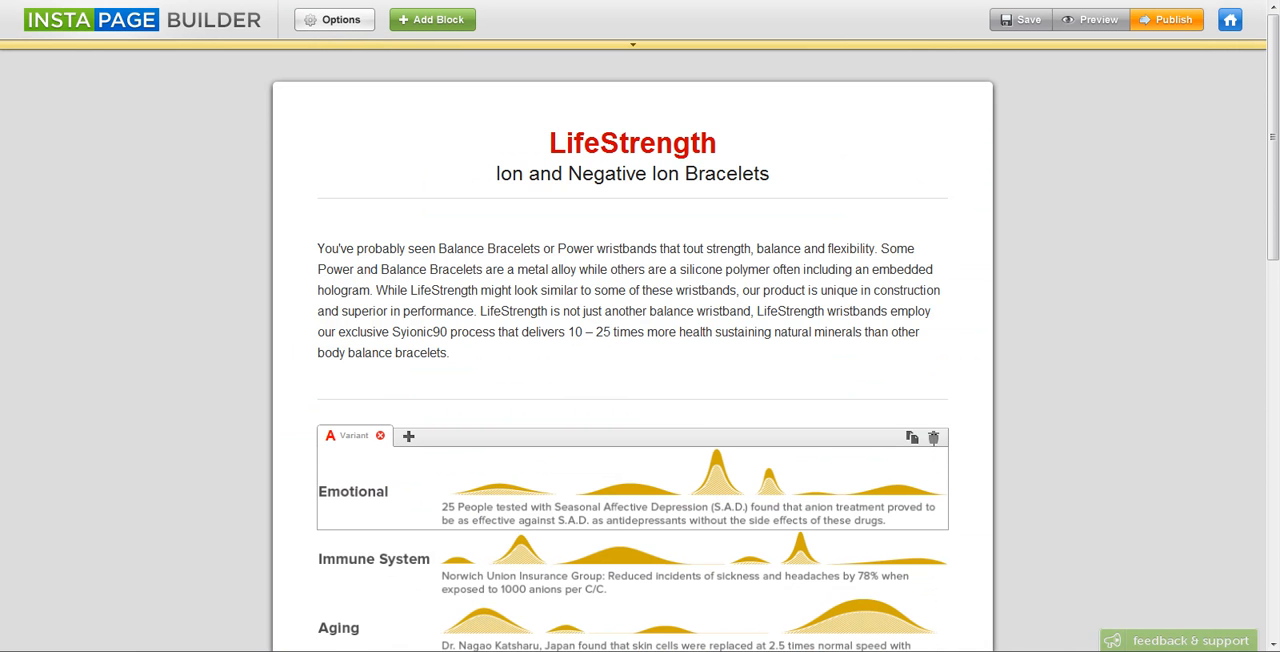
{"action": "left_click", "coordinate": [932, 438]}
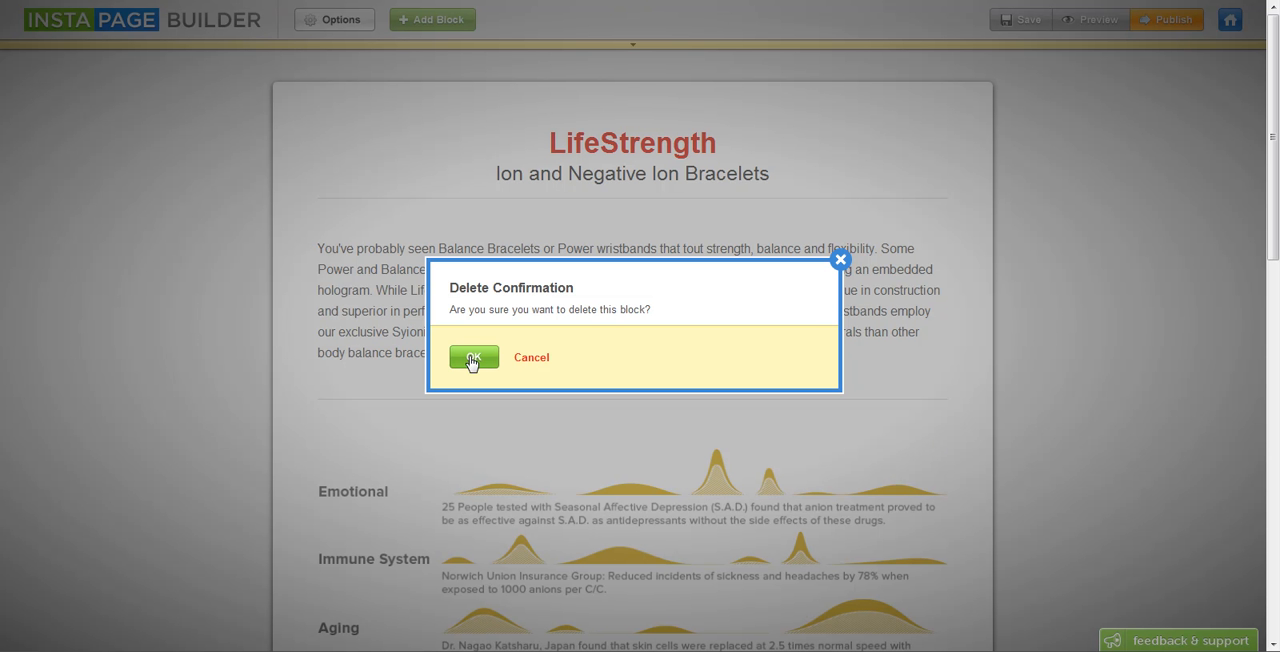
{"action": "left_click", "coordinate": [472, 357]}
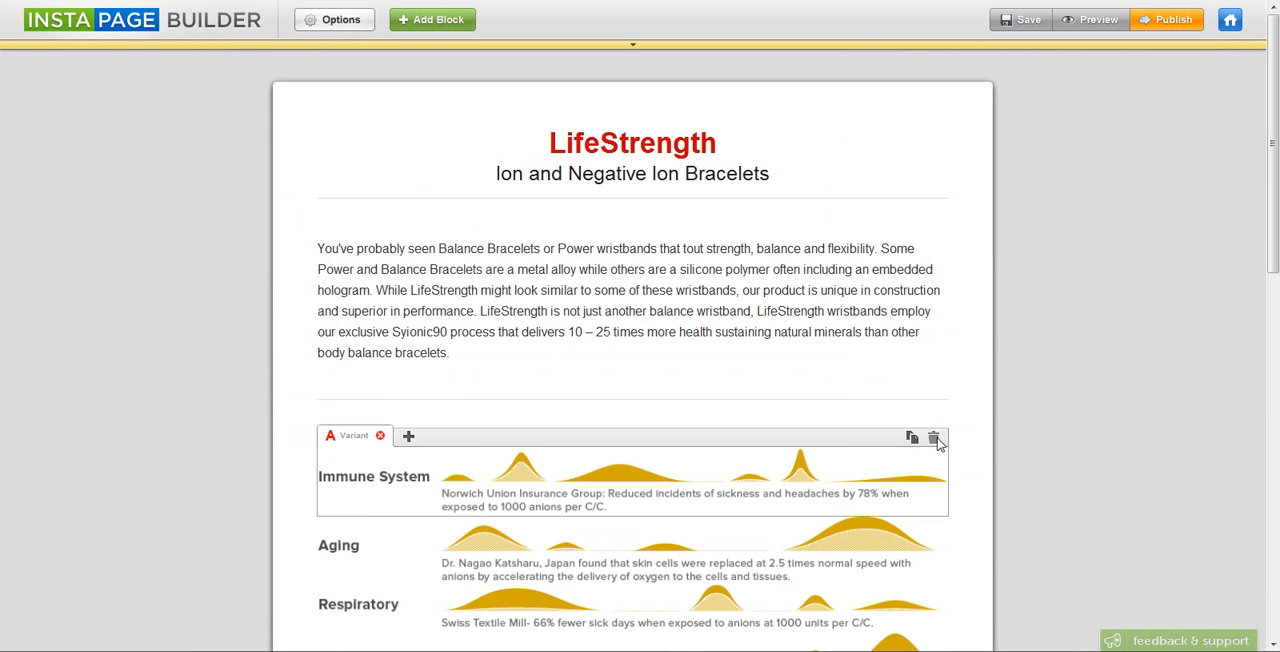
{"action": "left_click", "coordinate": [934, 438]}
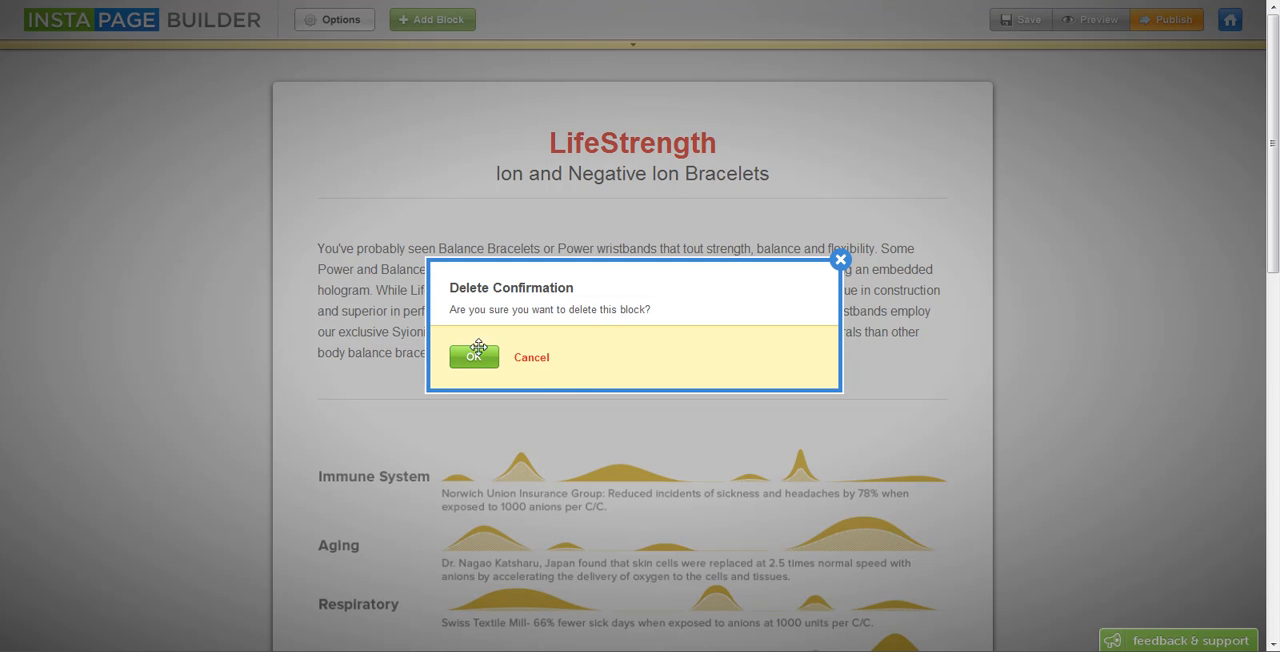
{"action": "left_click", "coordinate": [473, 356]}
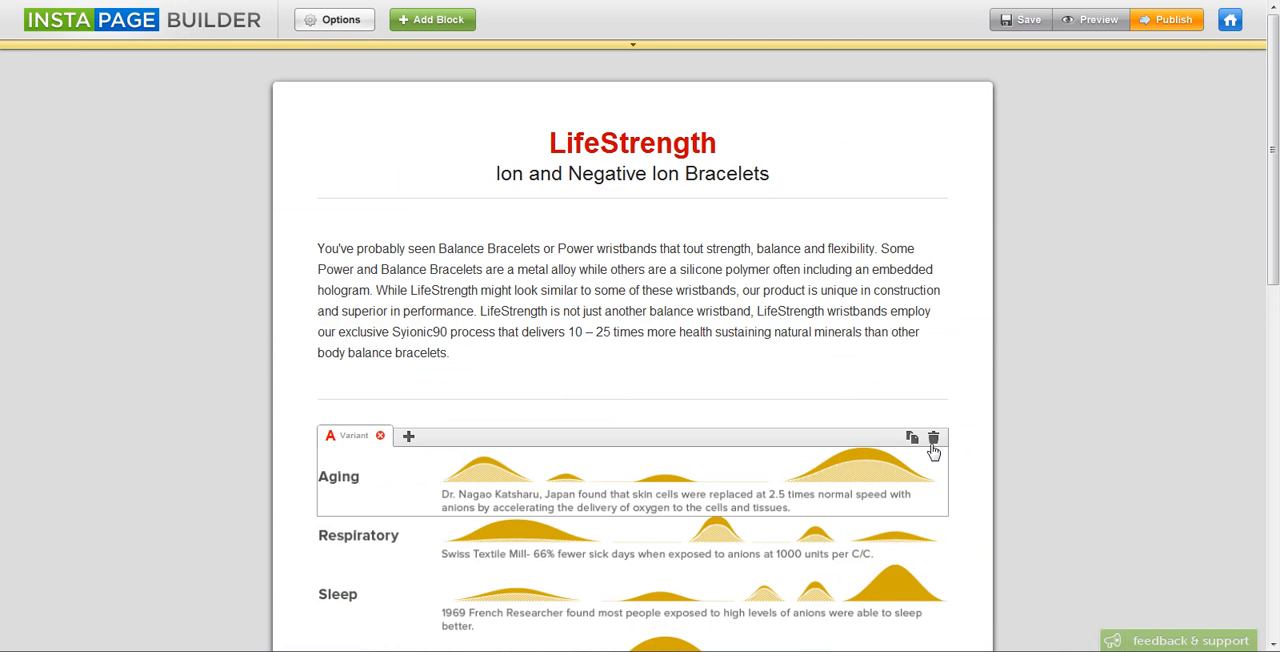
{"action": "left_click", "coordinate": [932, 439]}
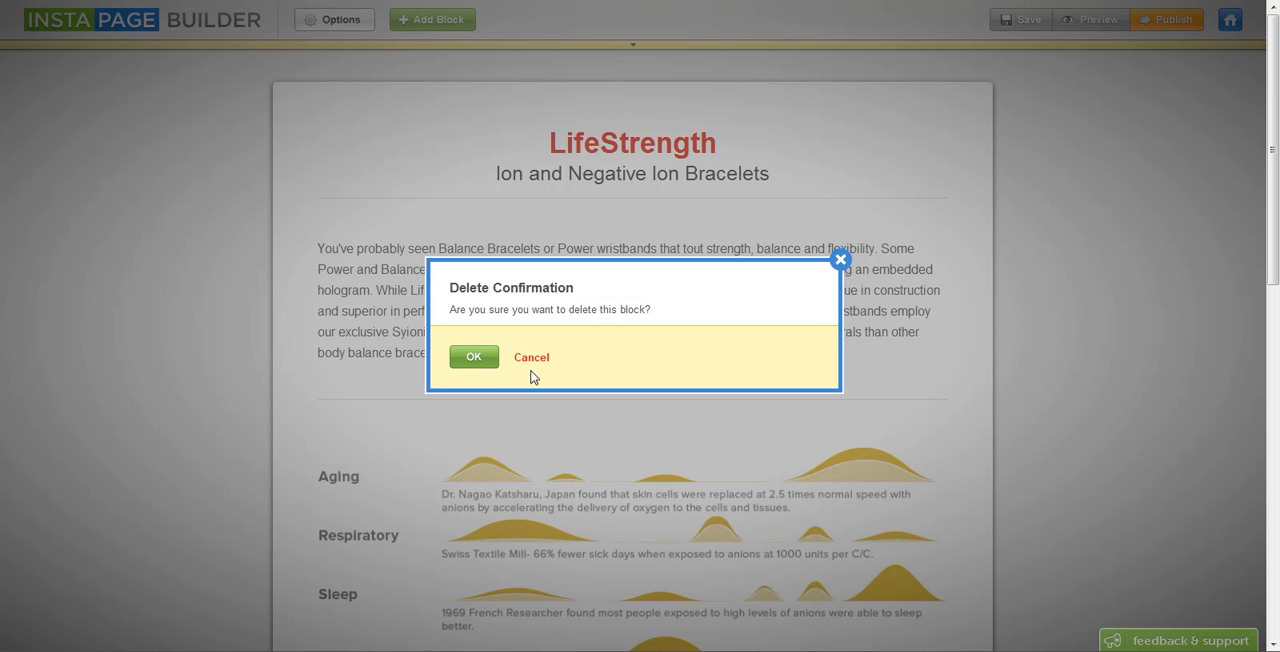
{"action": "mouse_move", "coordinate": [893, 505]}
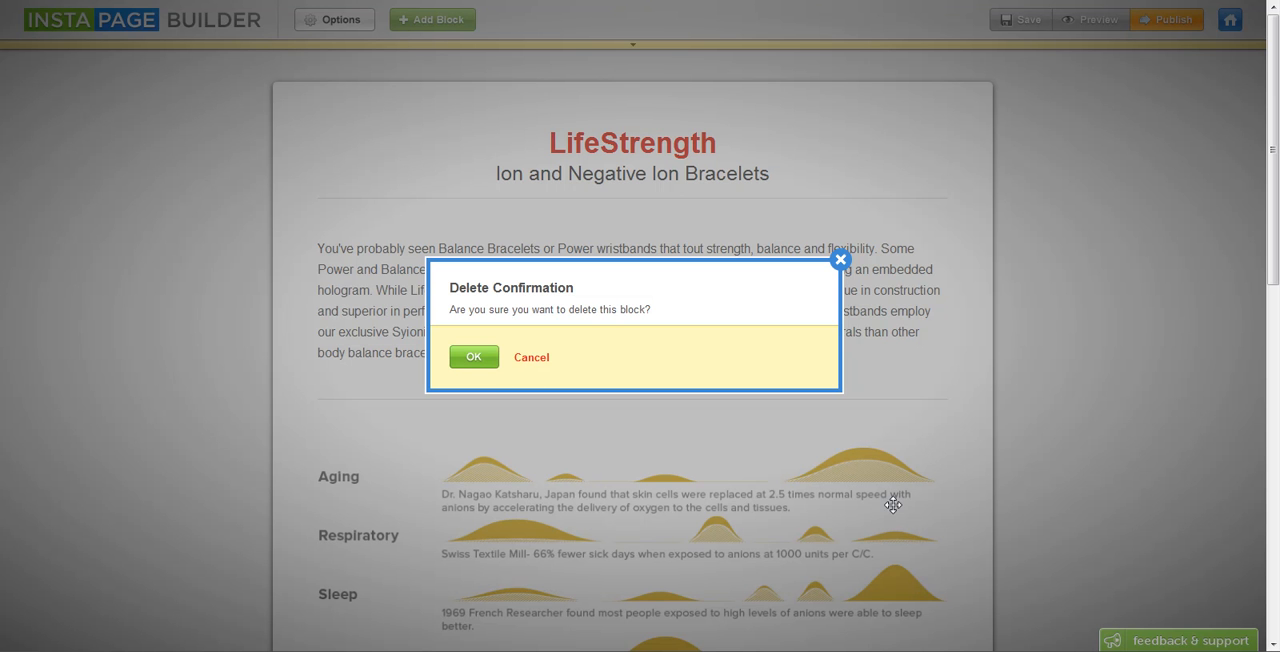
{"action": "left_click", "coordinate": [473, 356]}
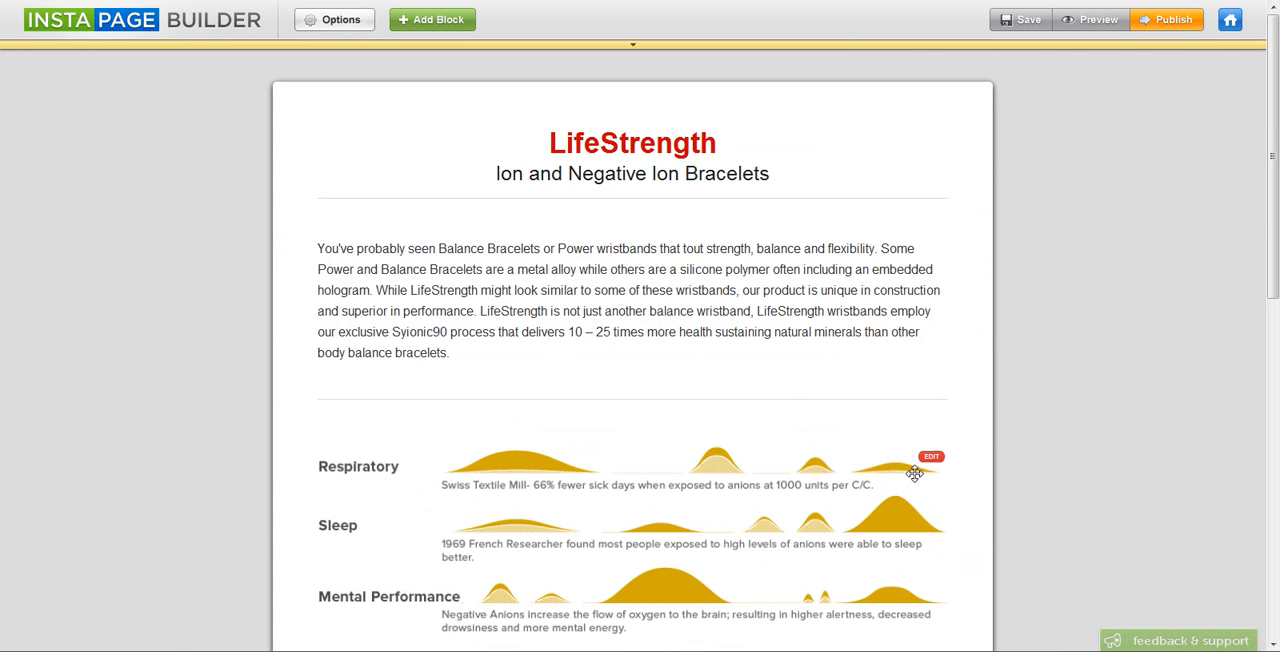
Delete the Respiratory and Sleep benefit rows.
{"action": "left_click", "coordinate": [913, 473]}
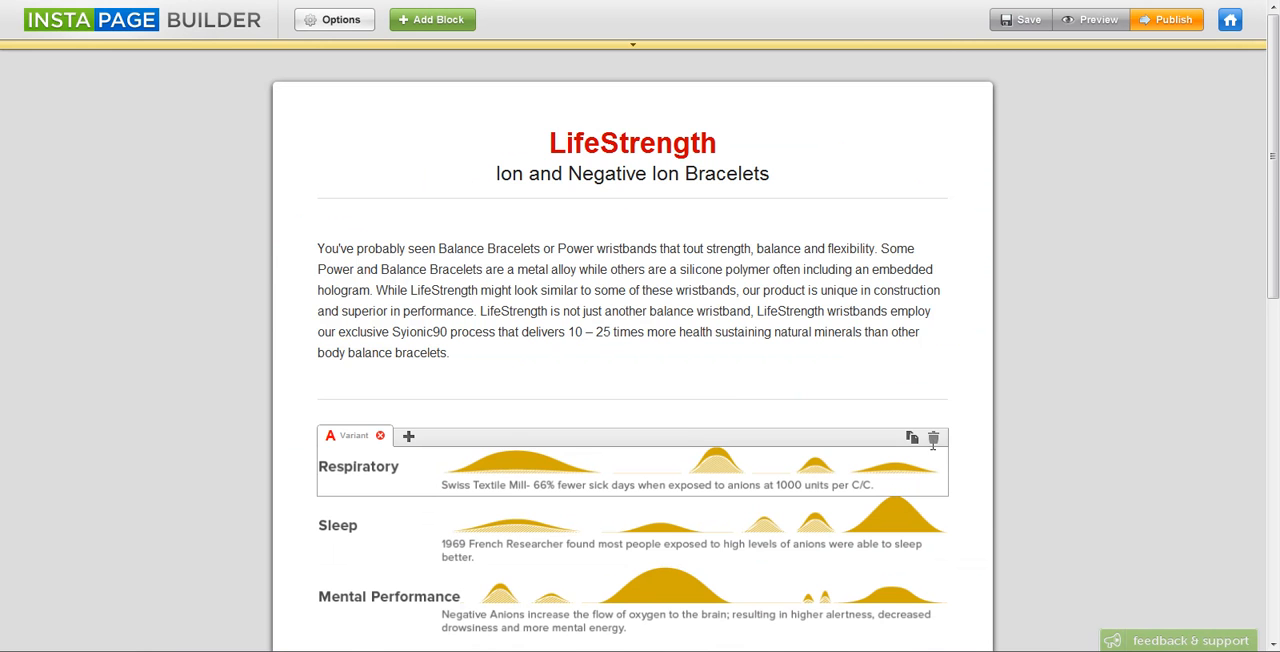
{"action": "left_click", "coordinate": [933, 438]}
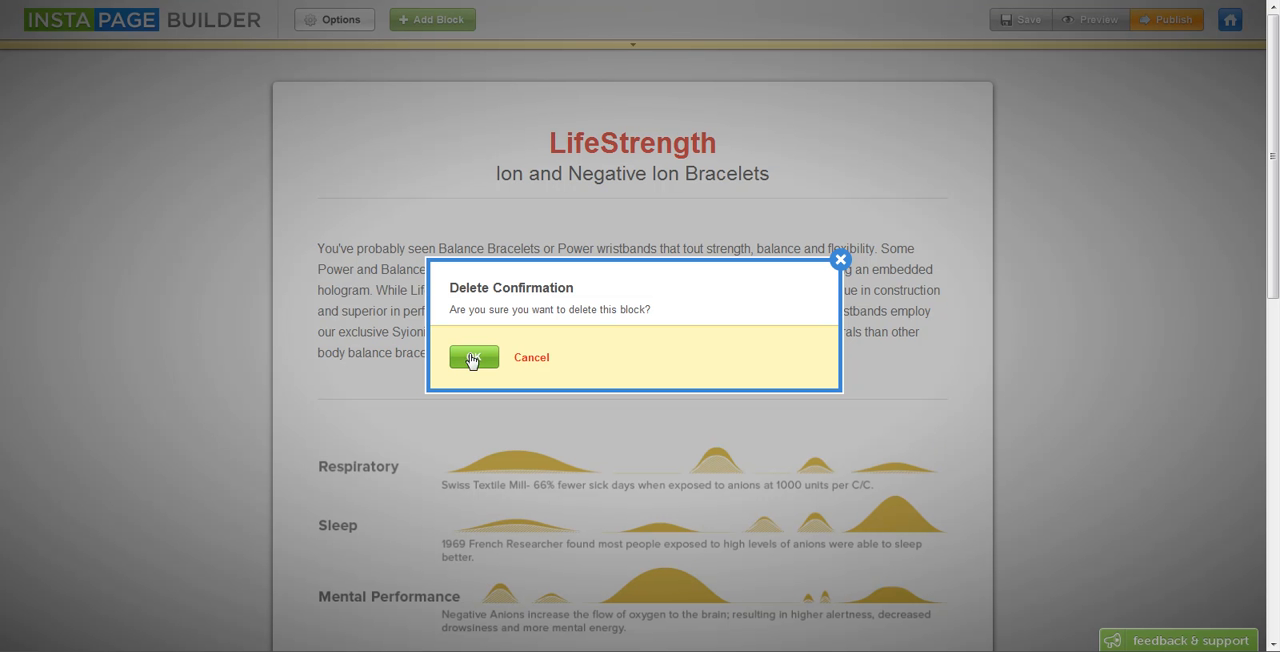
{"action": "left_click", "coordinate": [473, 357]}
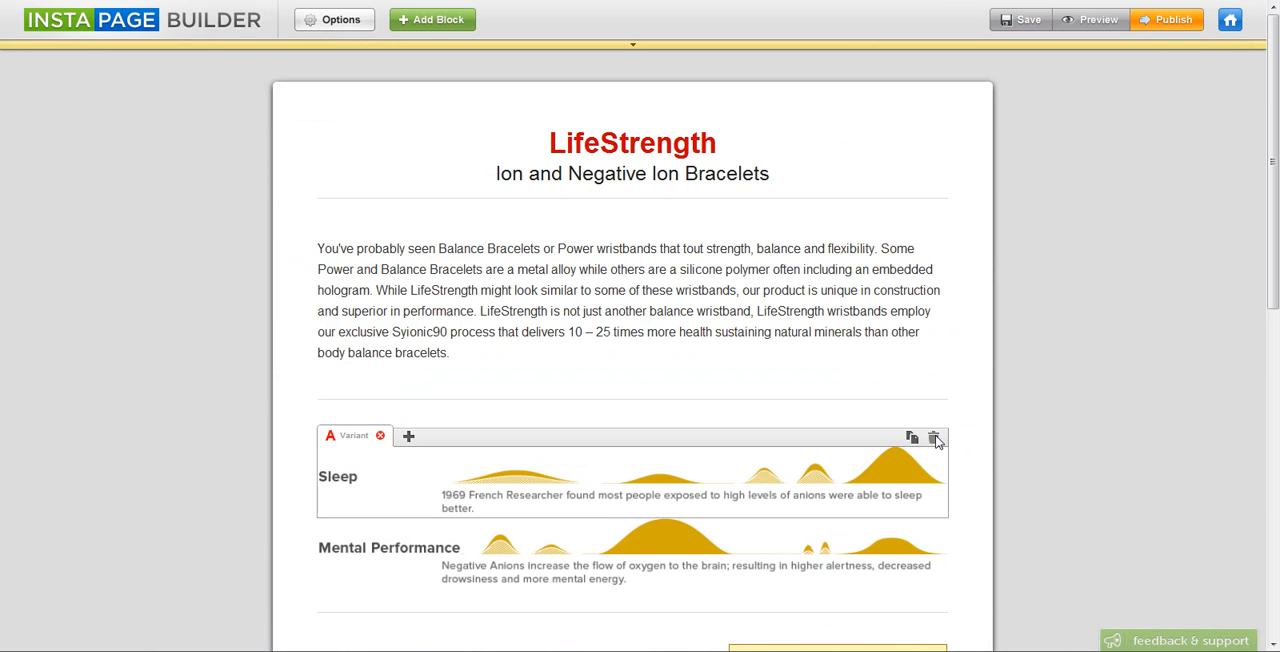
{"action": "left_click", "coordinate": [934, 439]}
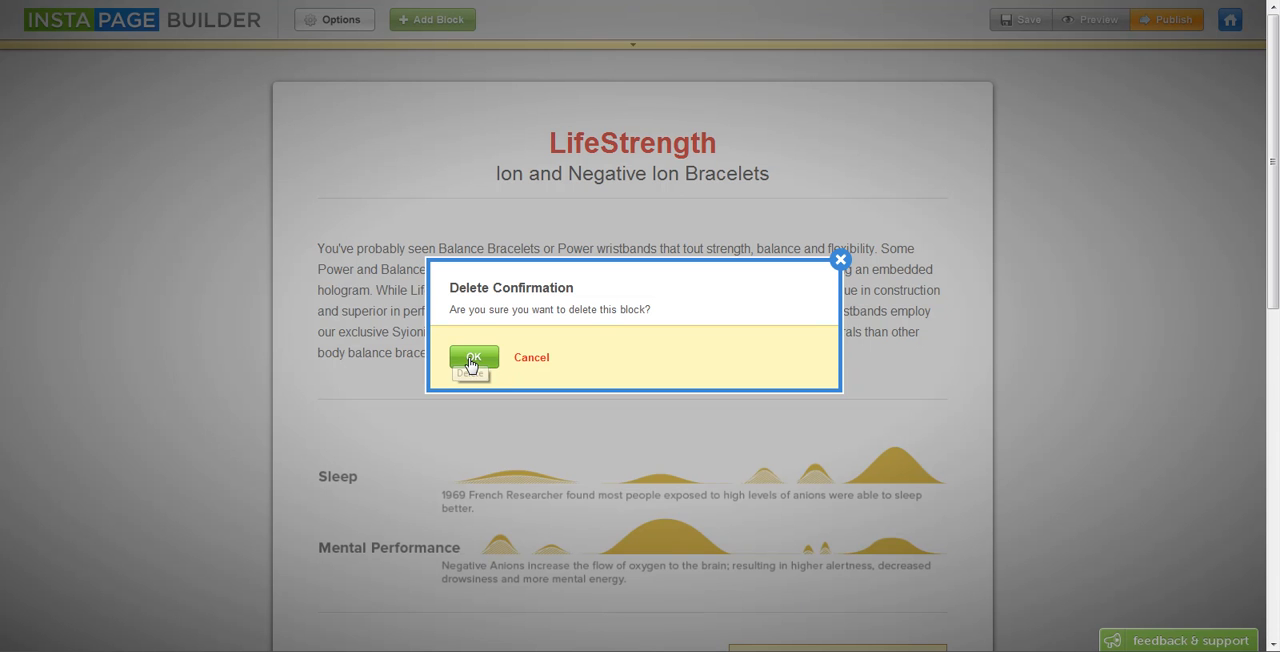
{"action": "left_click", "coordinate": [472, 360]}
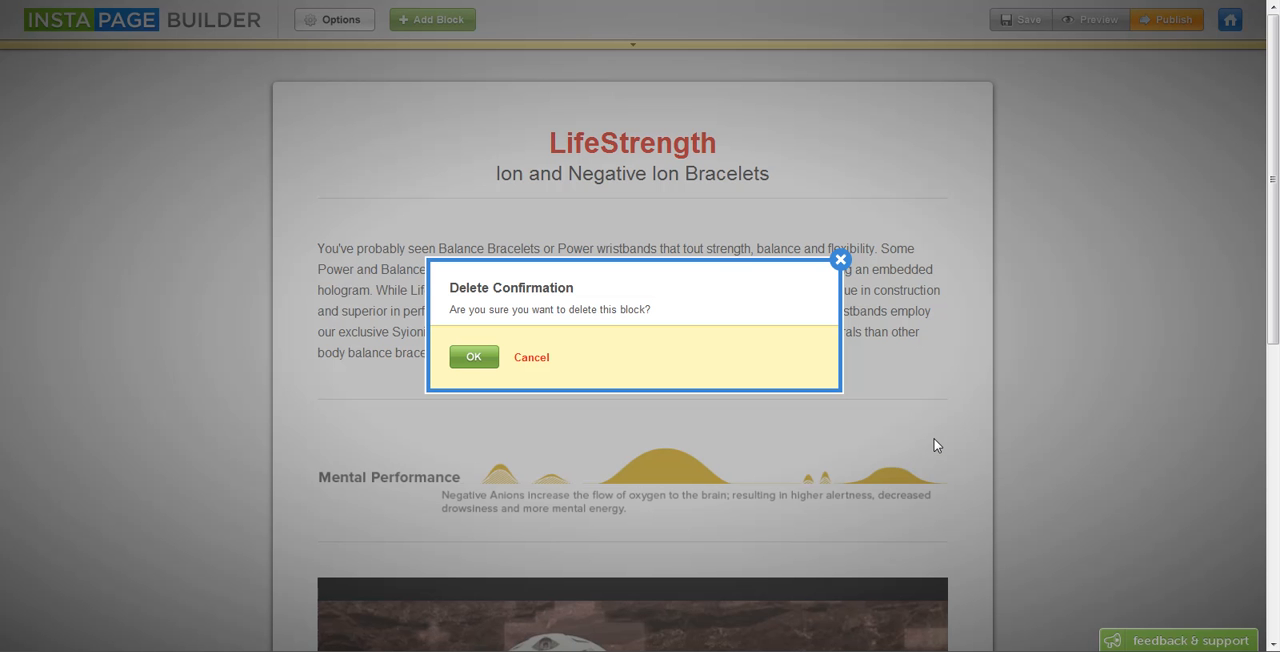
{"action": "mouse_move", "coordinate": [899, 443]}
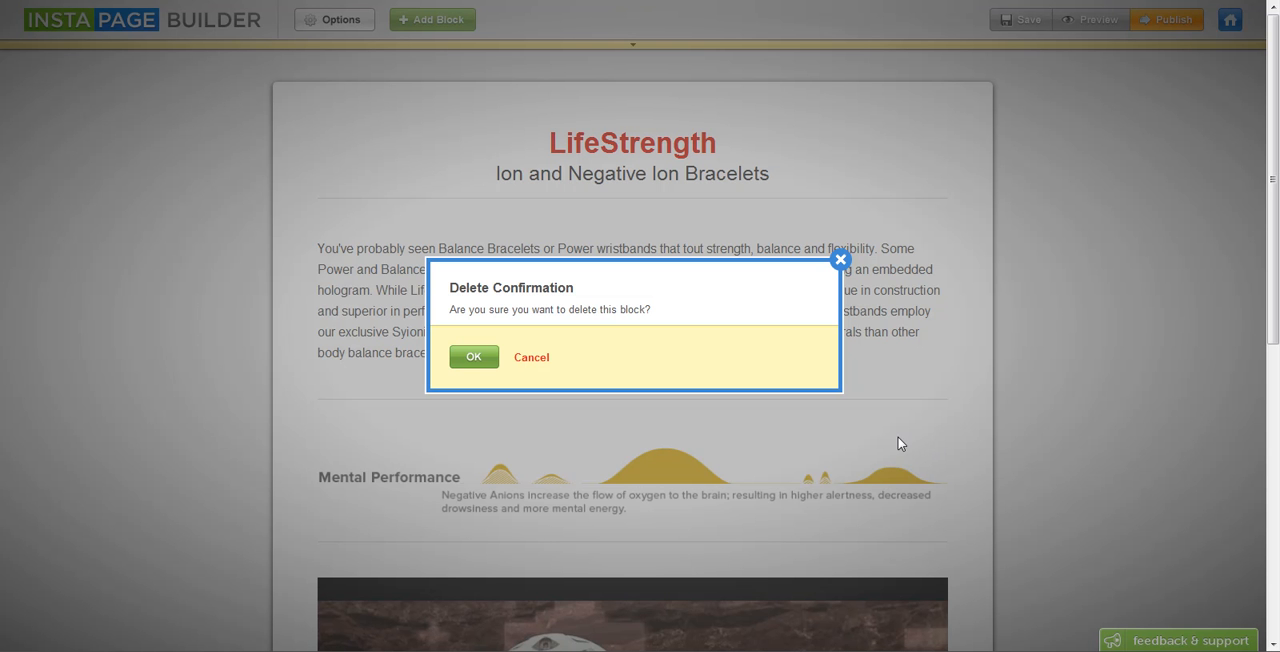
{"action": "mouse_move", "coordinate": [473, 357]}
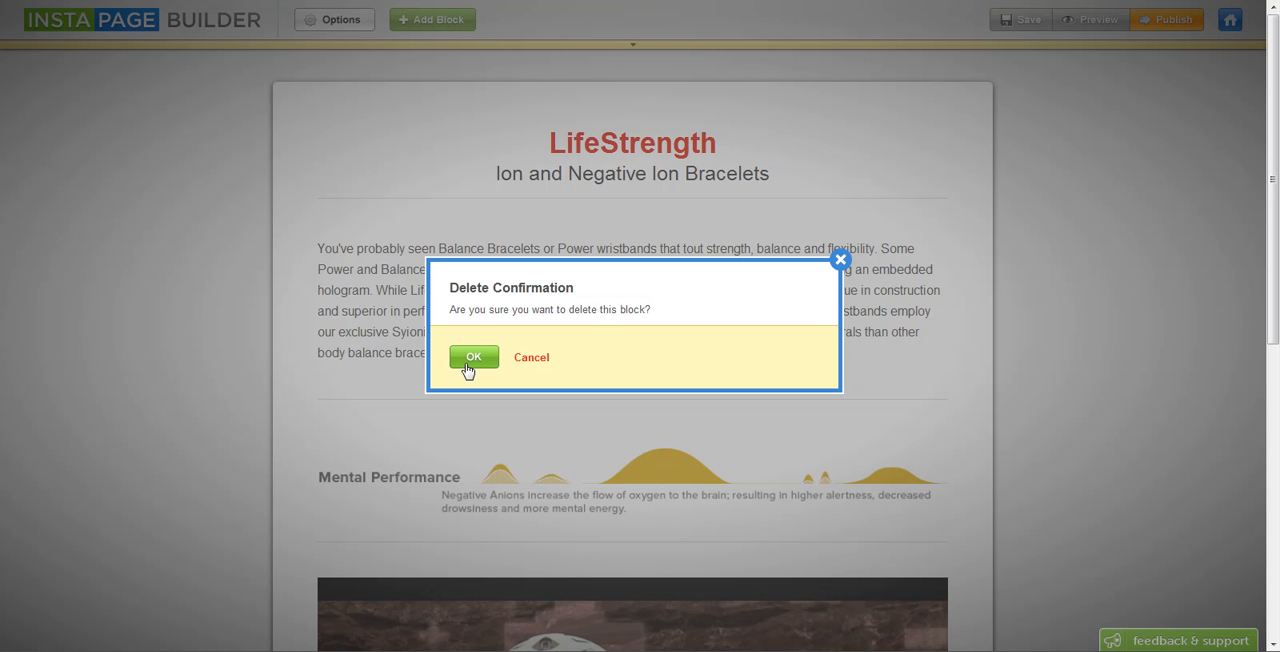
Delete the Mental Performance row and helmet photo, then start deleting the last BUY NOW block.
{"action": "left_click", "coordinate": [473, 357]}
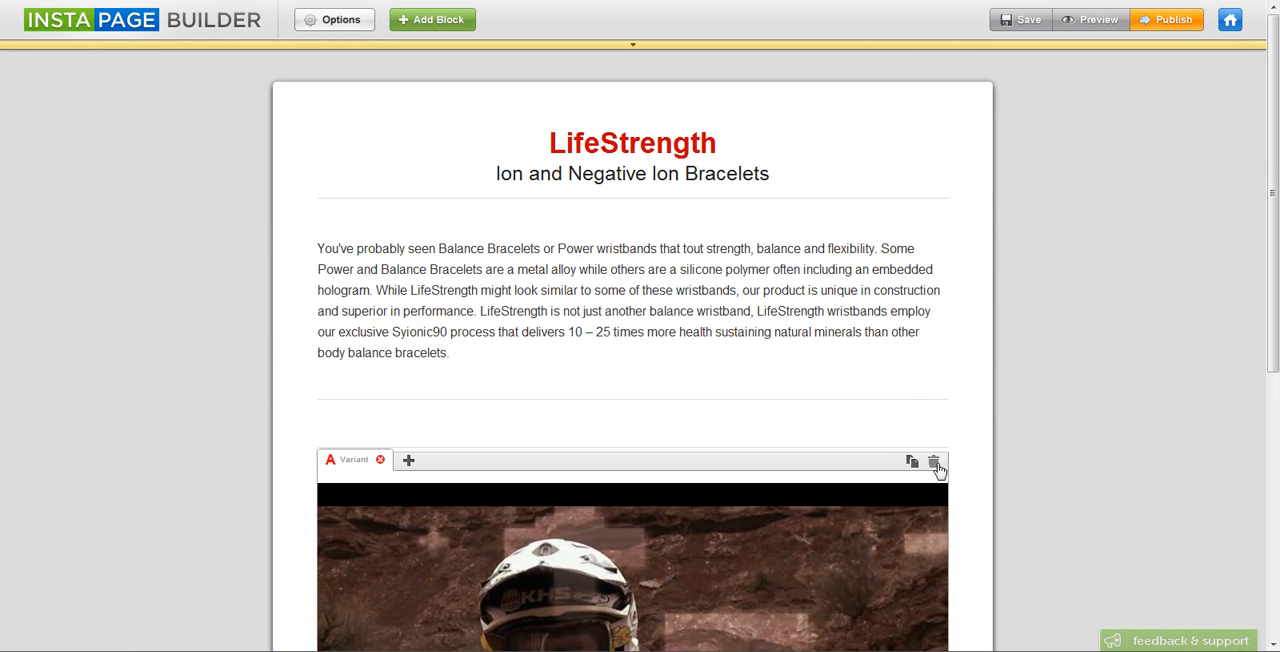
{"action": "left_click", "coordinate": [936, 461]}
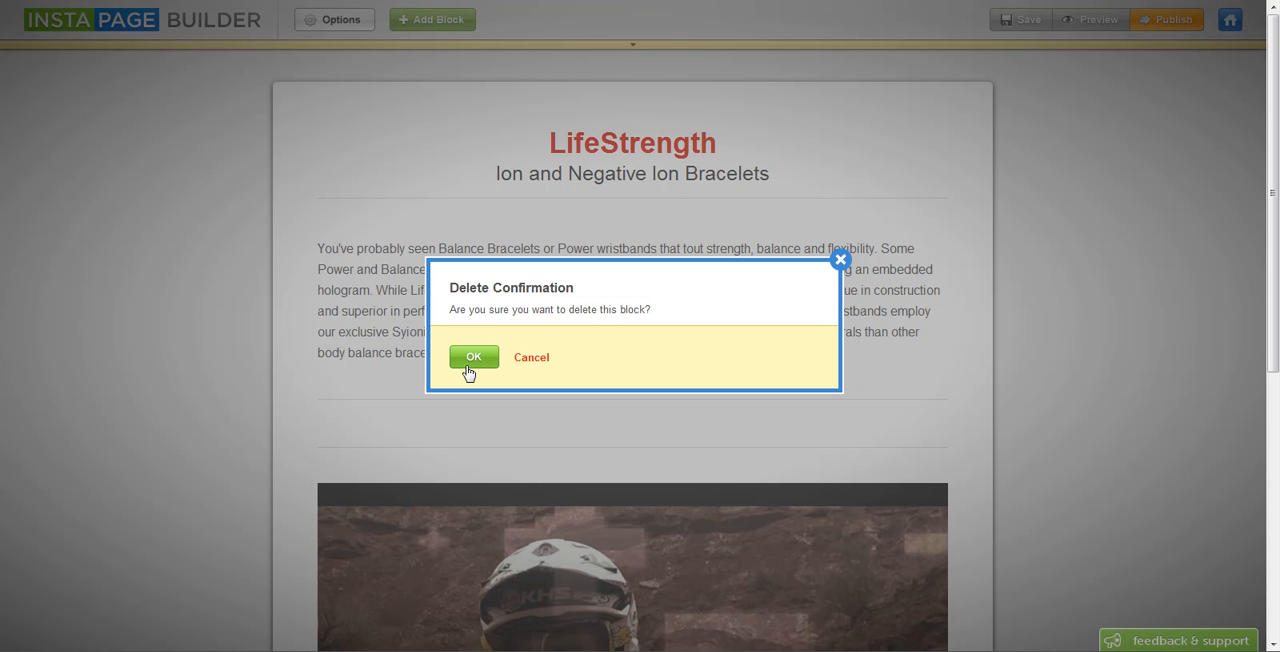
{"action": "left_click", "coordinate": [473, 357]}
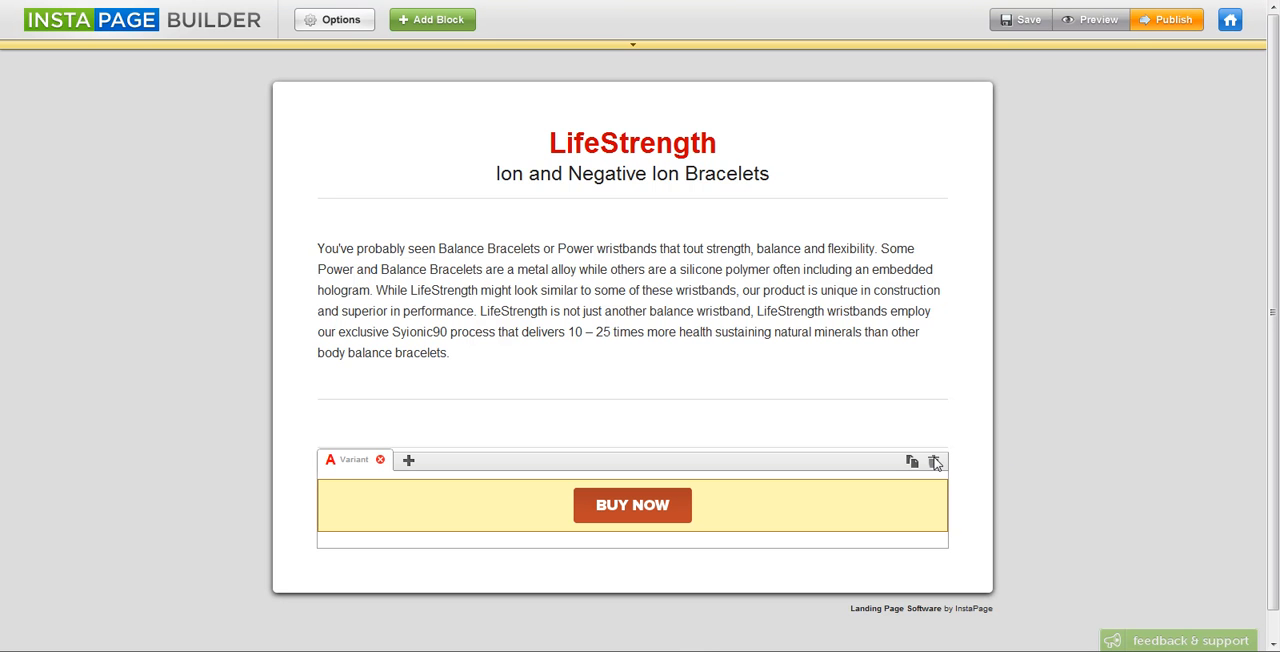
{"action": "left_click", "coordinate": [934, 461]}
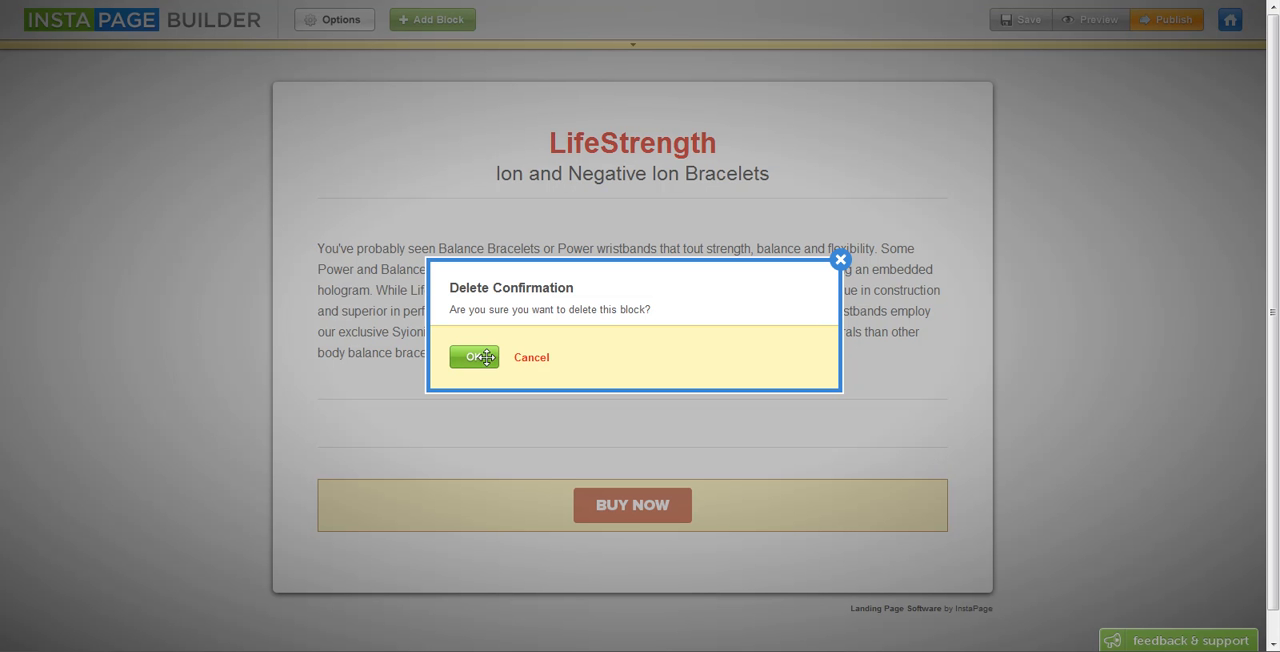